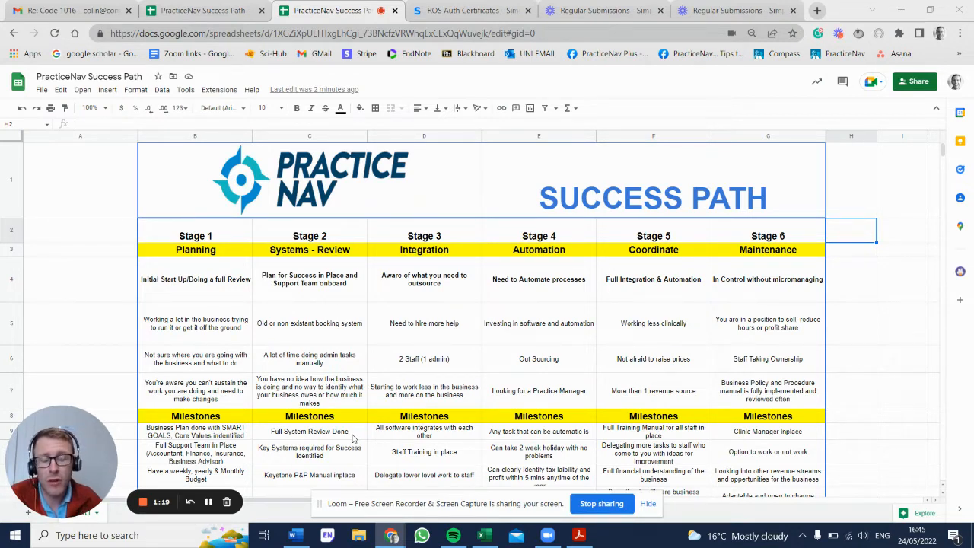
Step: Scroll down to show rows 2–13 with the stage headings, challenges and Milestones
scroll("down", 3)
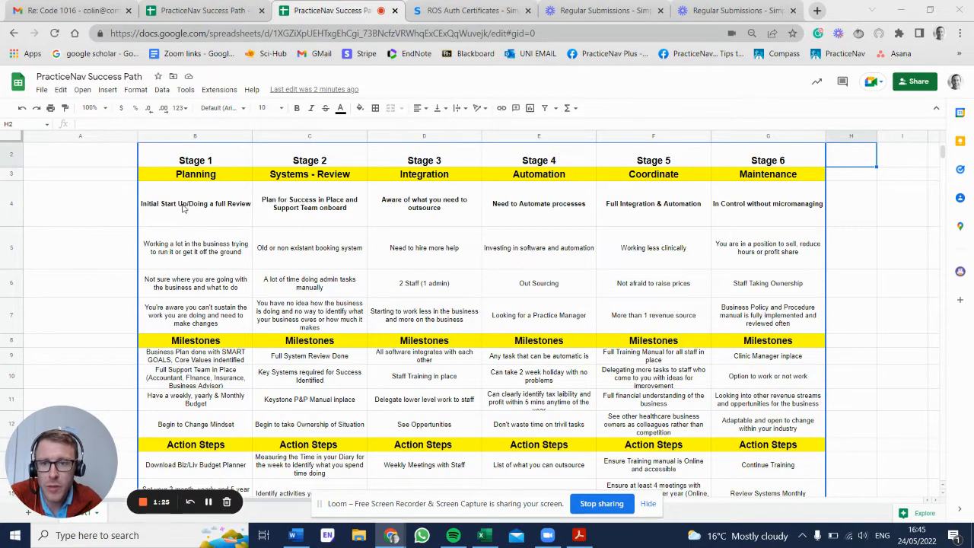
mouse_move(192, 251)
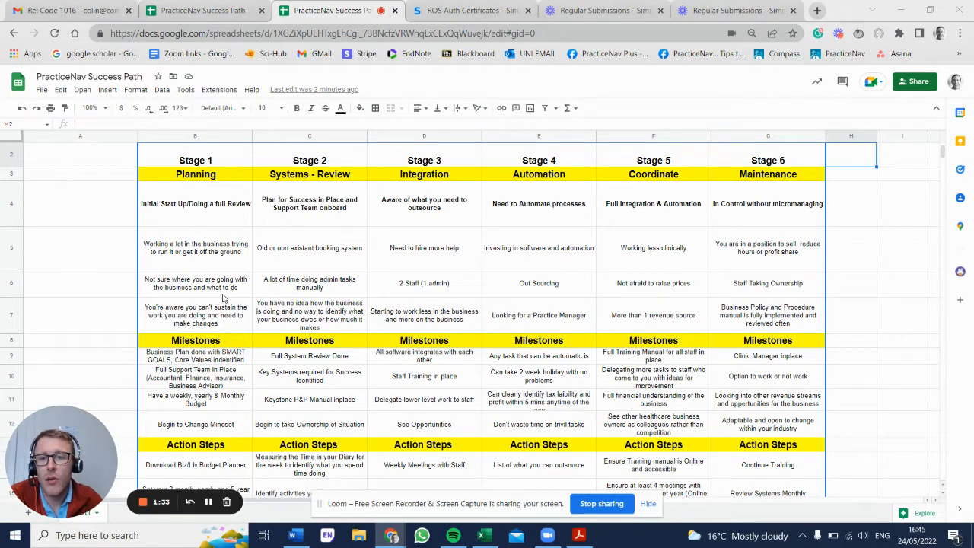
mouse_move(207, 299)
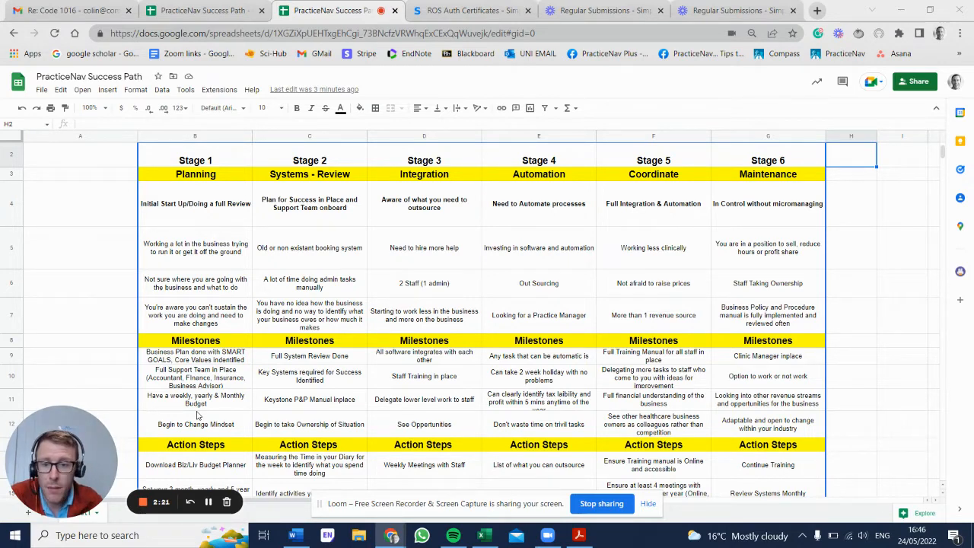
scroll("down", 3)
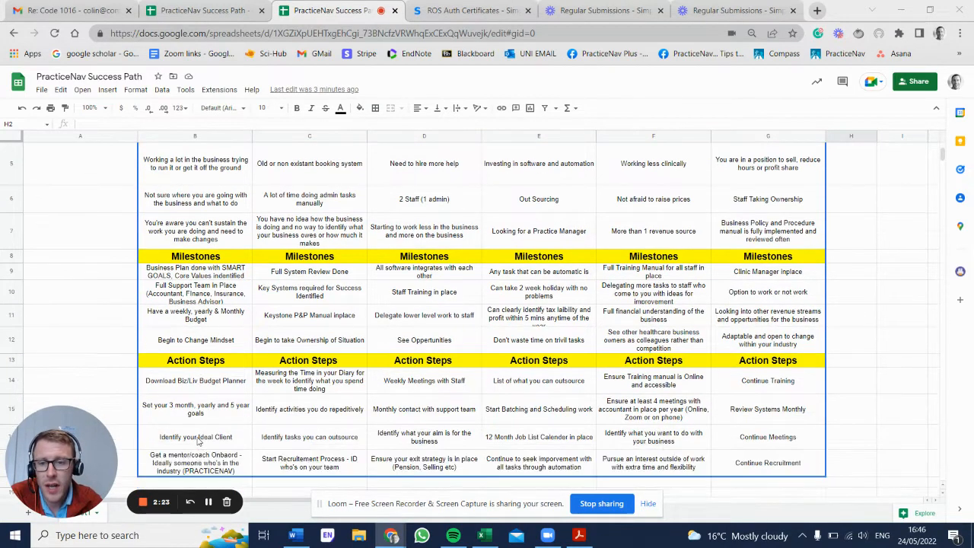
scroll("down", 3)
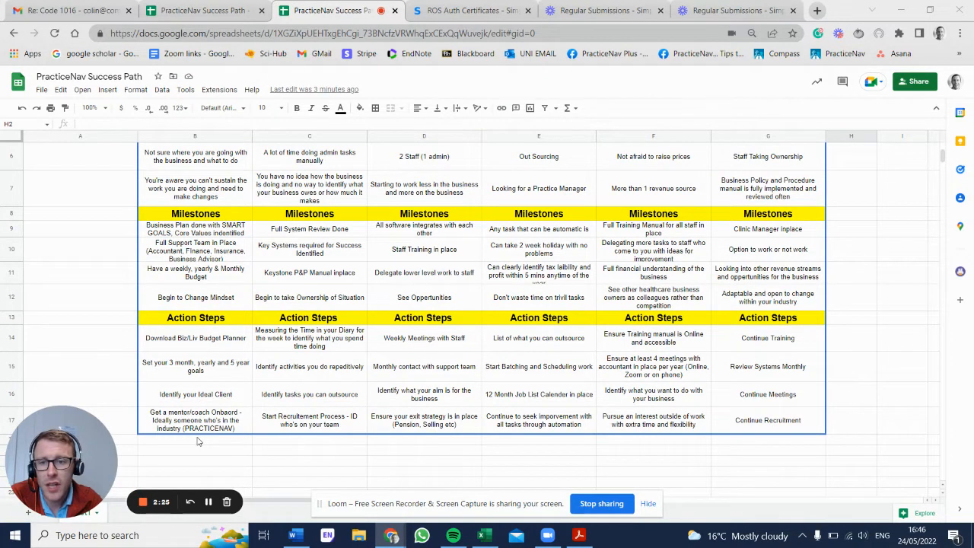
mouse_move(145, 302)
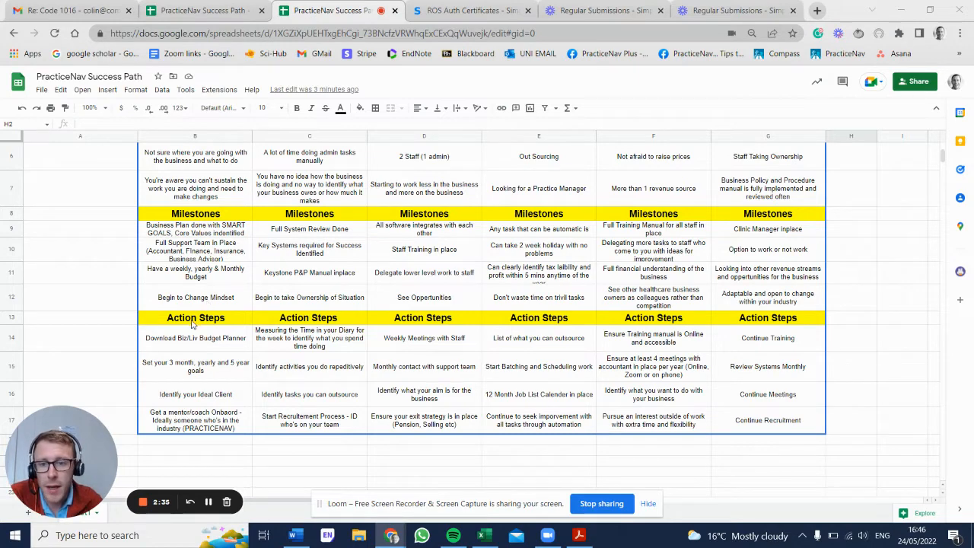
mouse_move(194, 347)
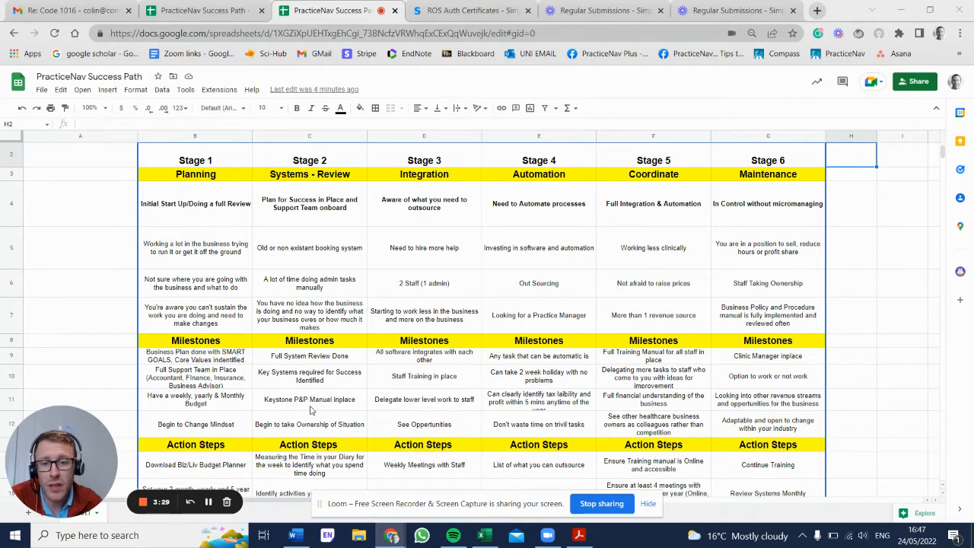
Step: Scroll down to reveal the Action Steps header and each stage's first entries
scroll("down", 3)
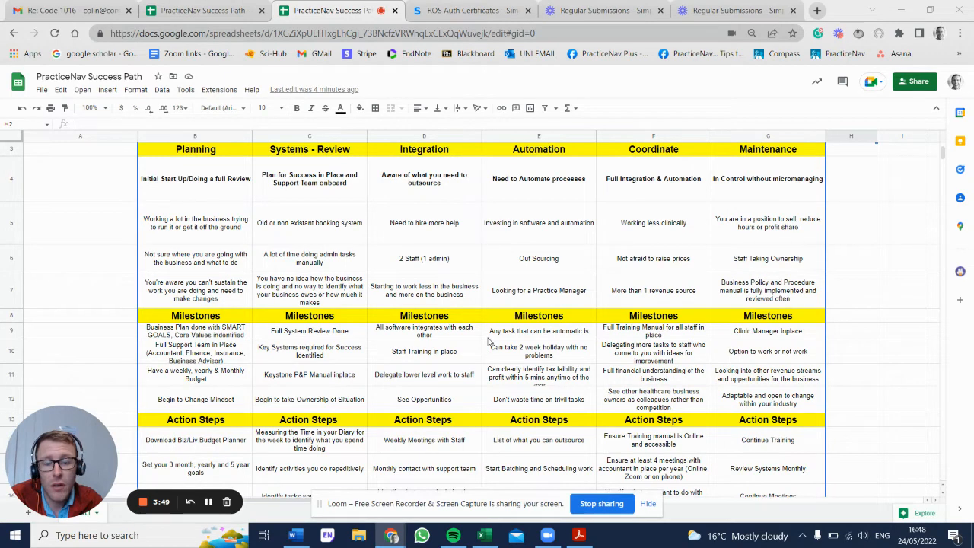
mouse_move(435, 239)
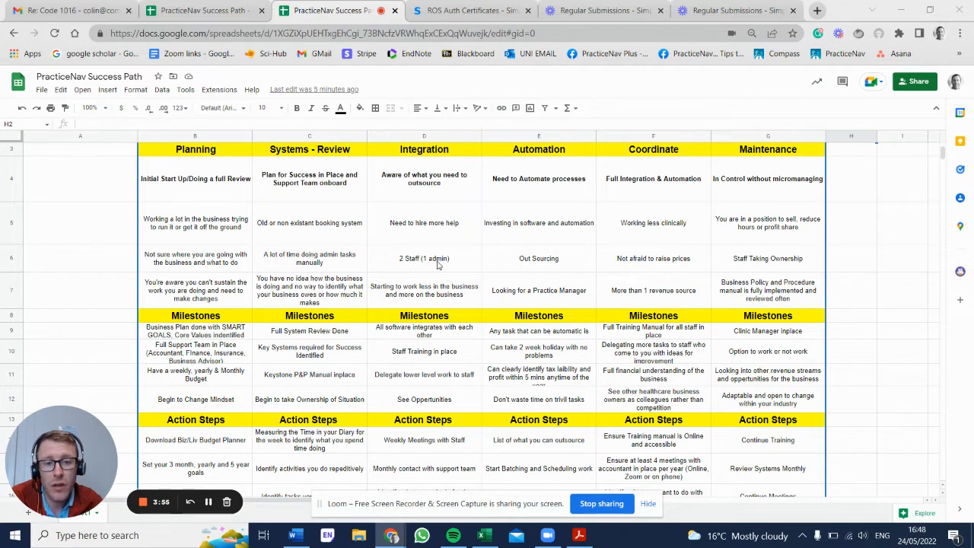
mouse_move(407, 264)
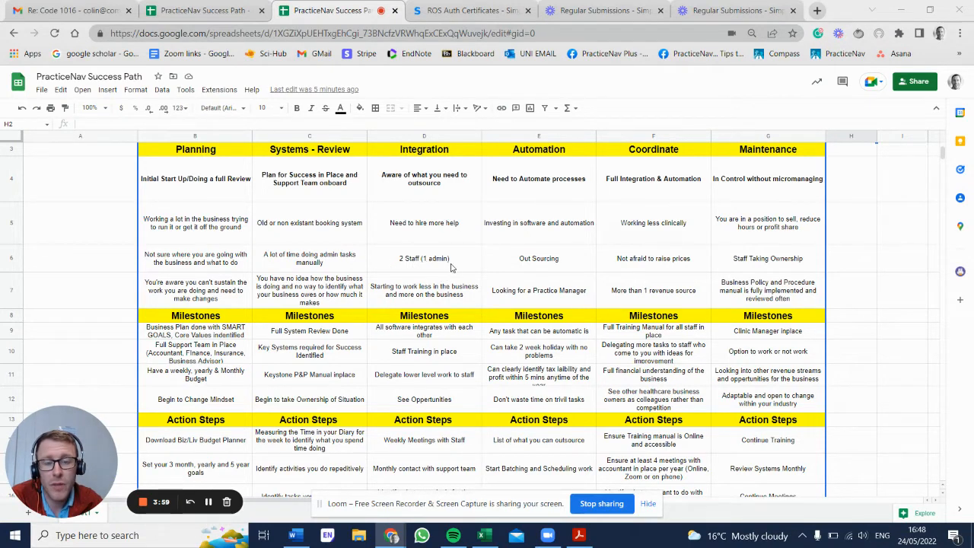
mouse_move(398, 312)
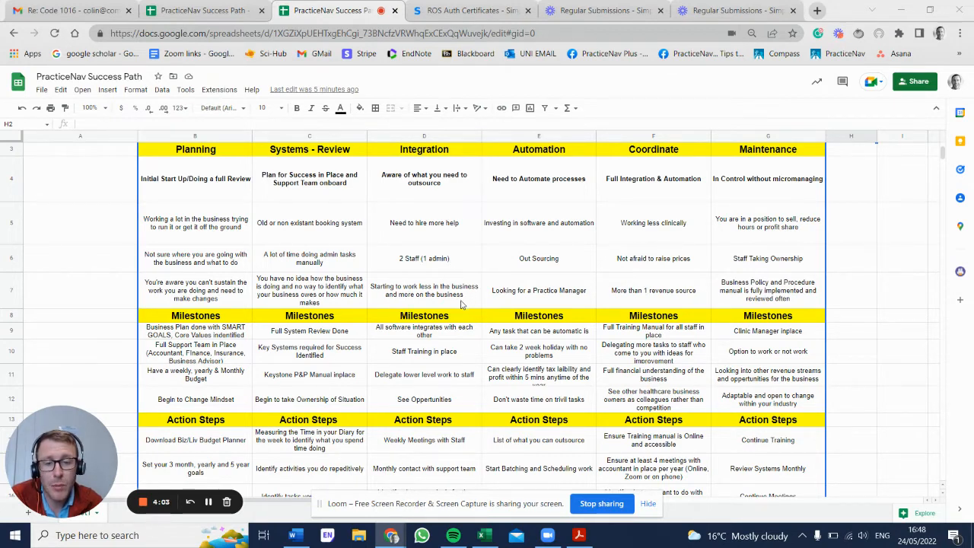
scroll("down", 3)
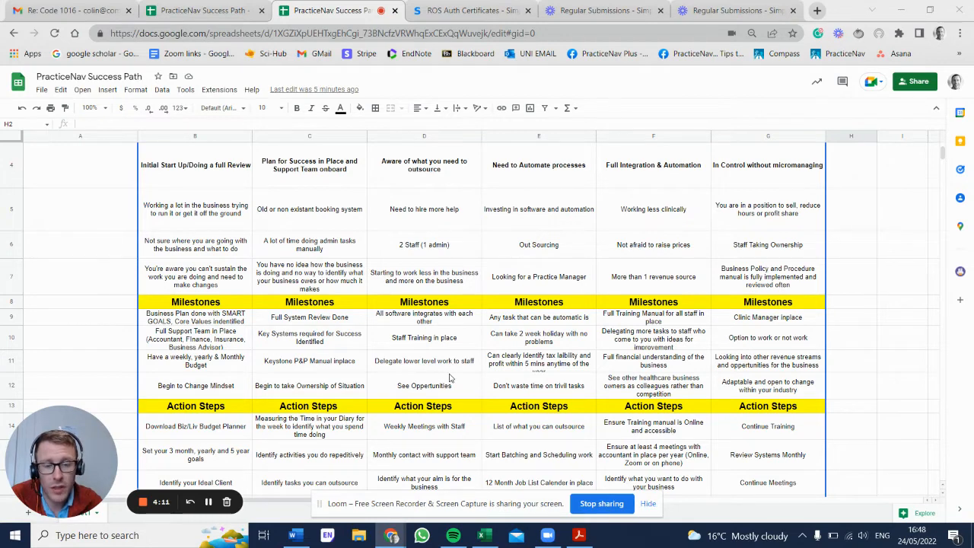
mouse_move(419, 362)
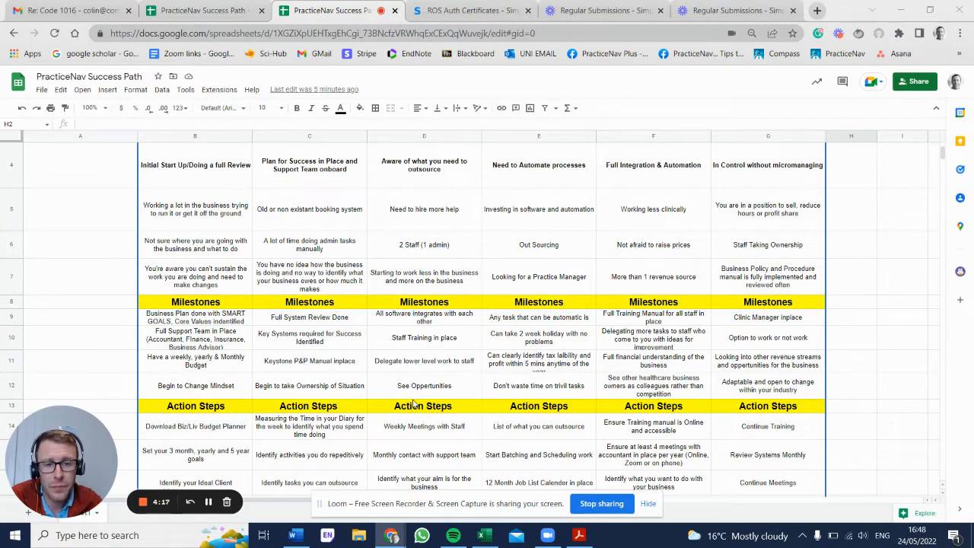
Step: Scroll down until row 17, the last Action Steps row, is visible
scroll("down", 3)
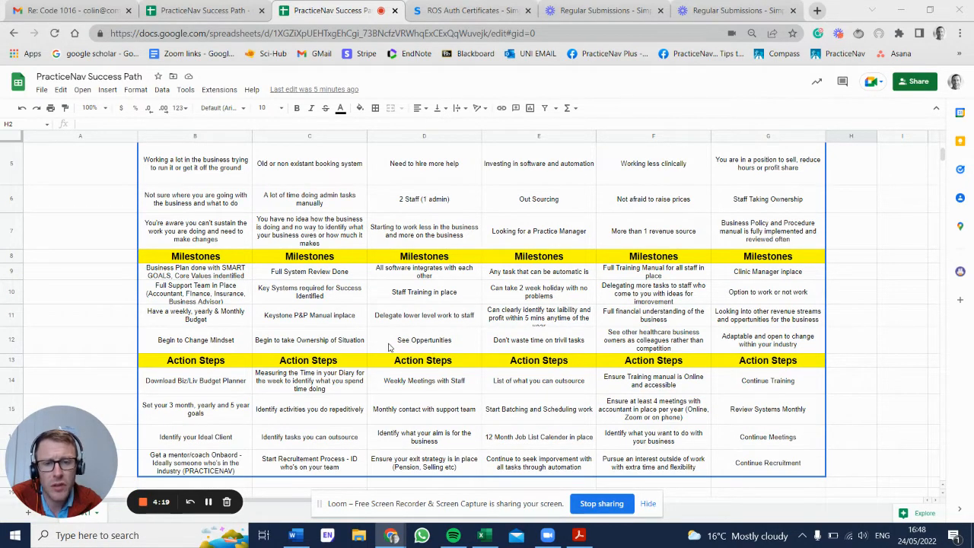
mouse_move(437, 333)
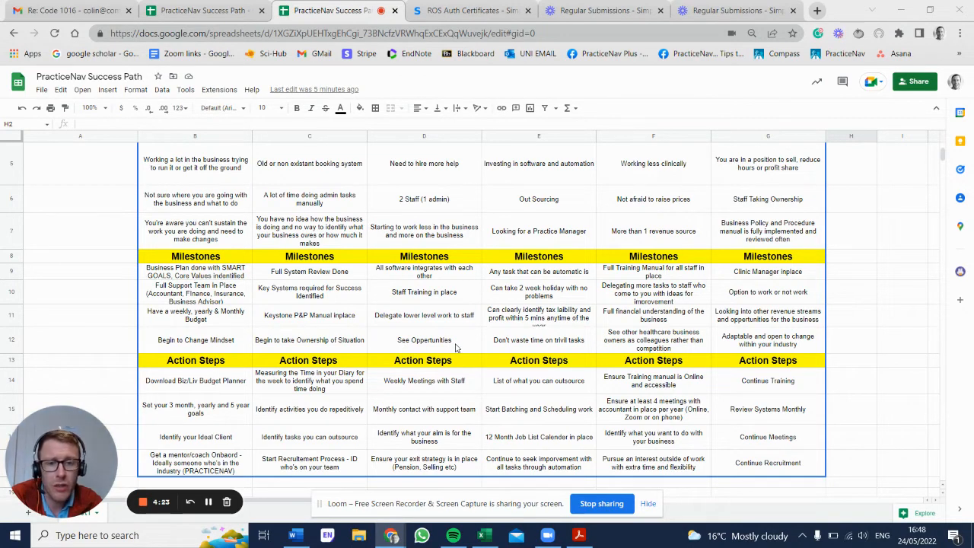
mouse_move(422, 350)
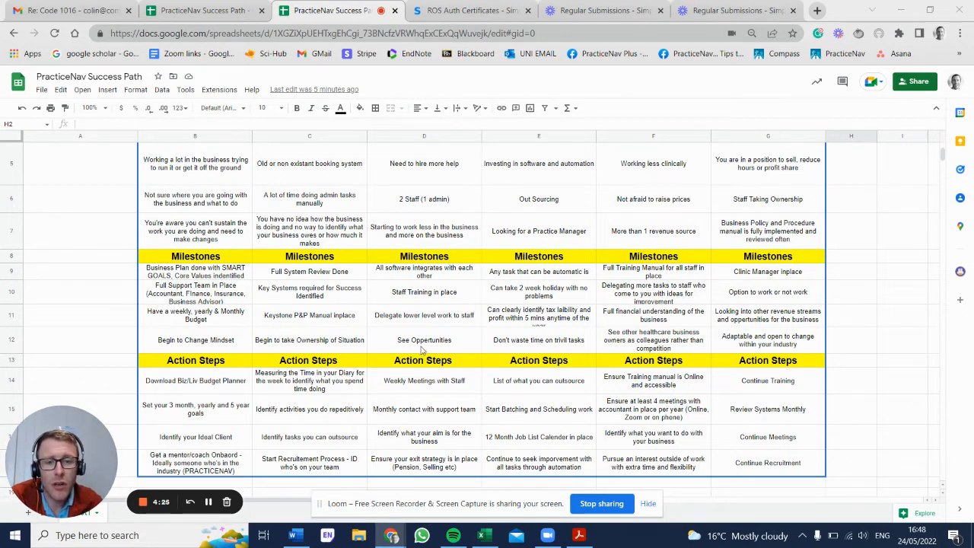
mouse_move(416, 394)
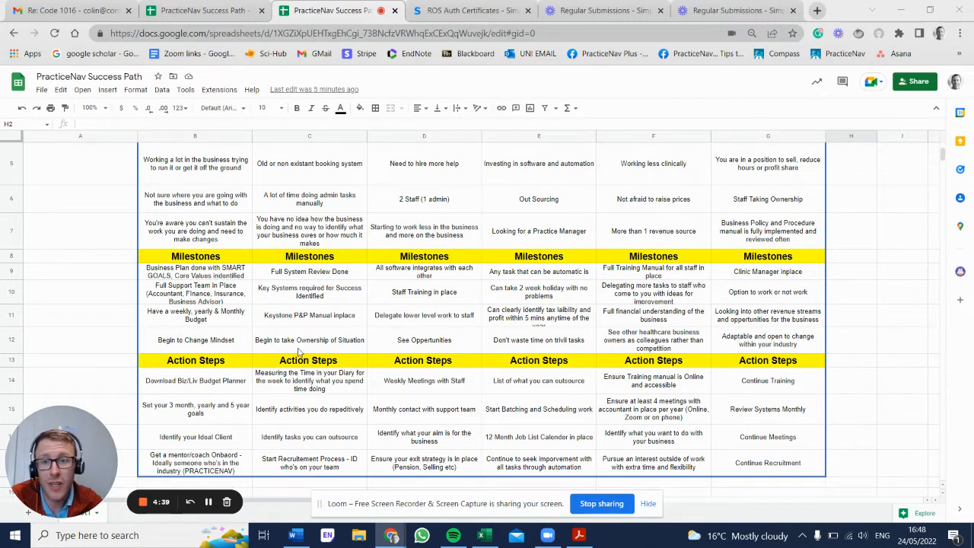
mouse_move(362, 476)
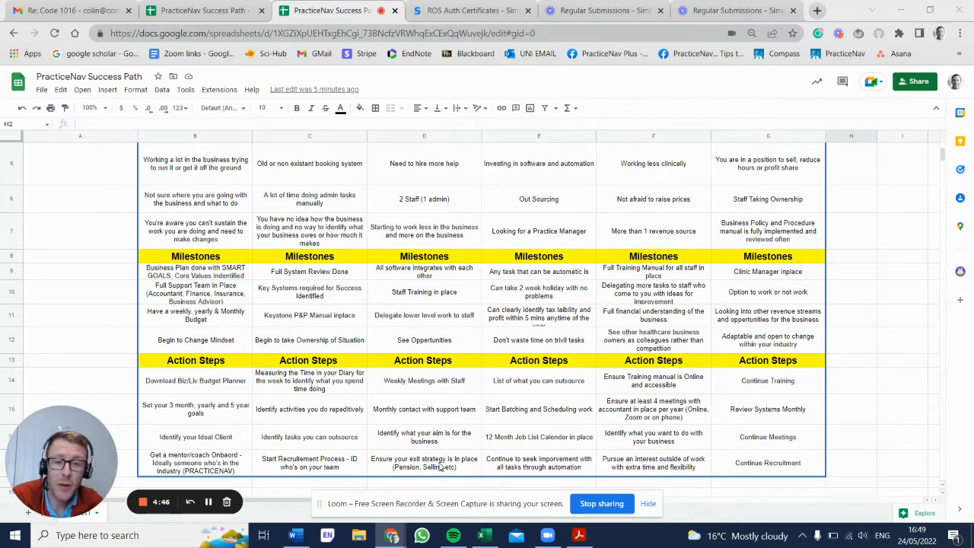
mouse_move(521, 396)
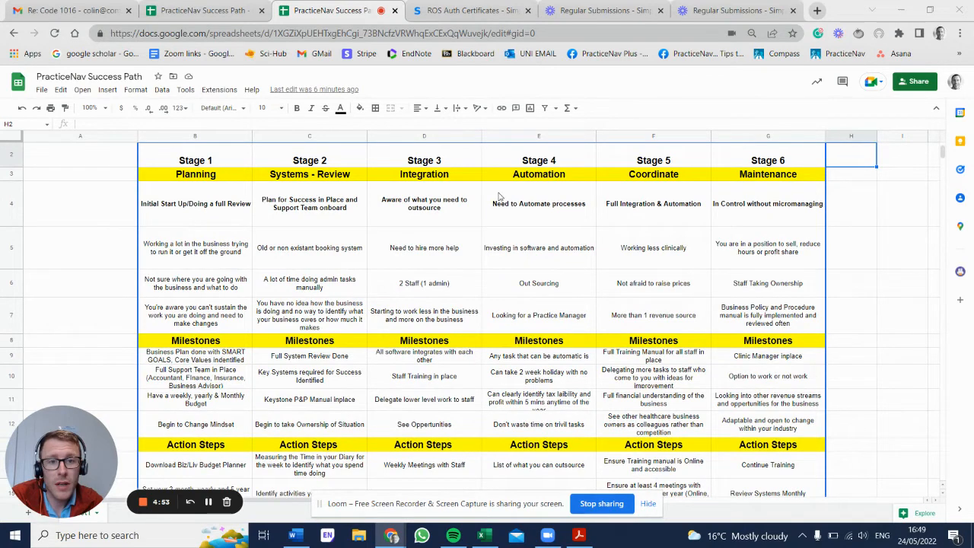
mouse_move(539, 200)
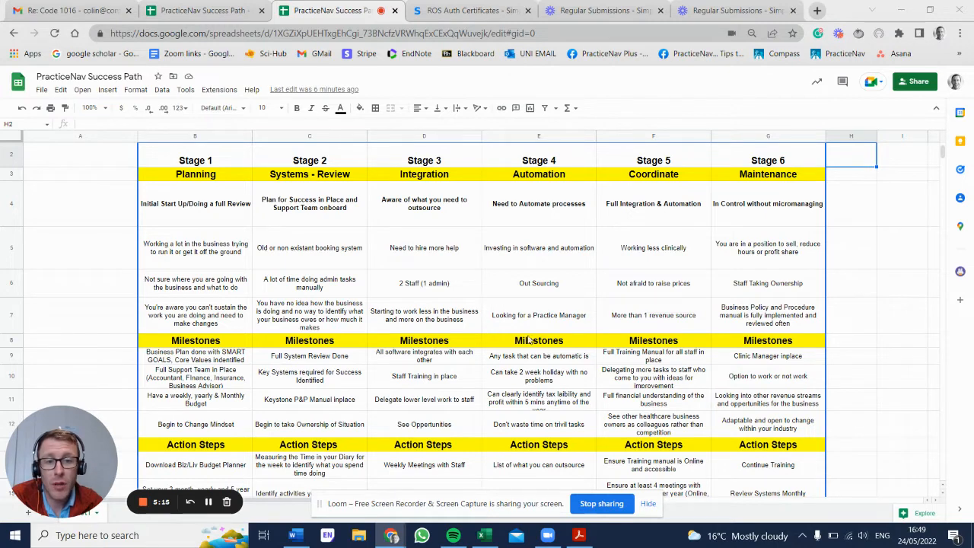
mouse_move(585, 324)
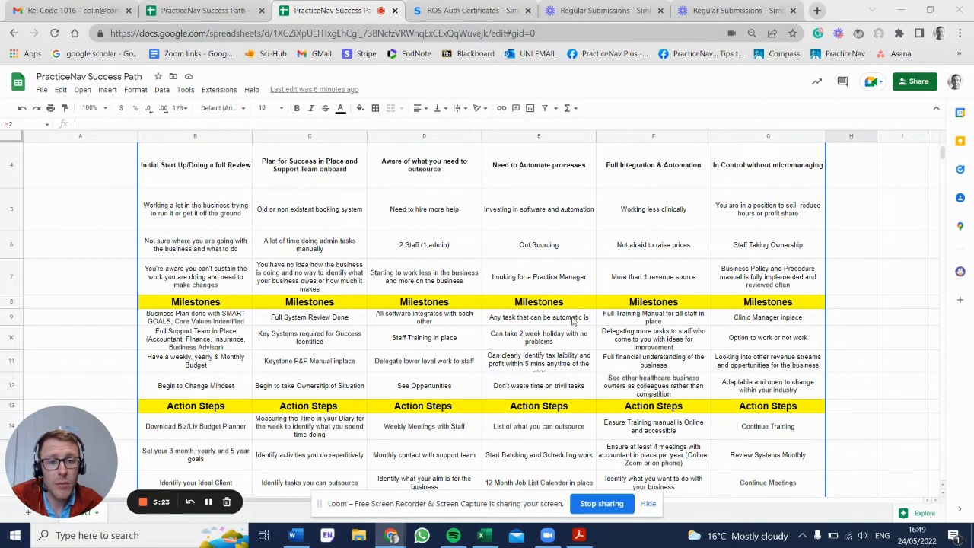
mouse_move(506, 339)
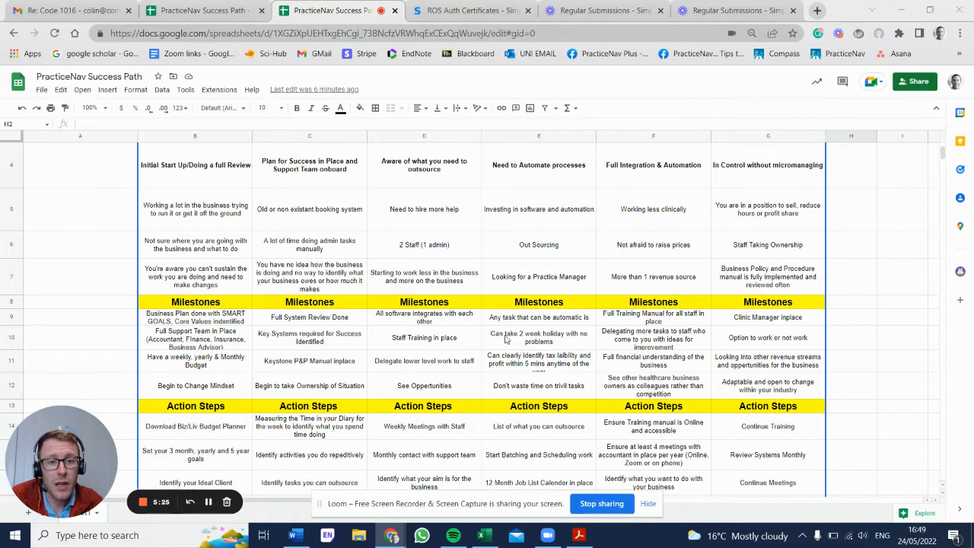
mouse_move(536, 365)
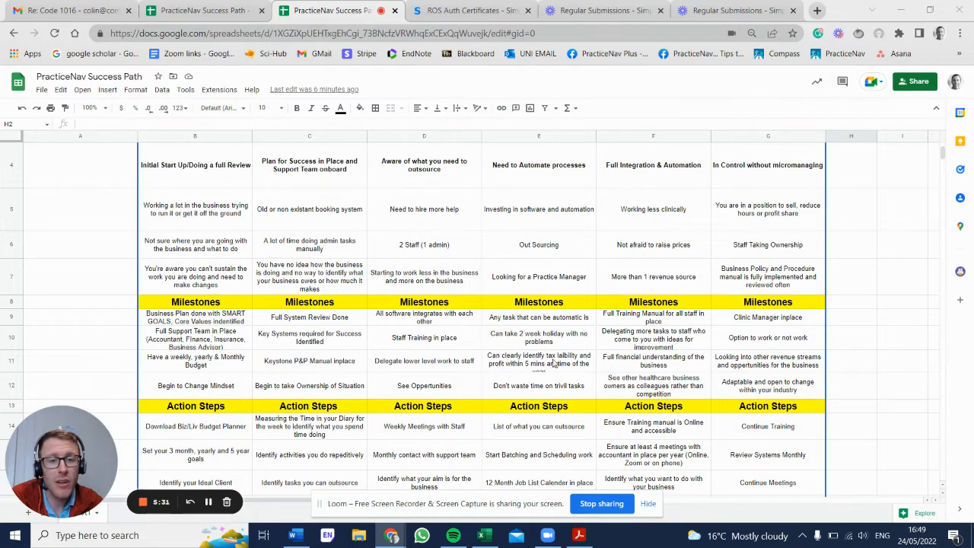
mouse_move(574, 368)
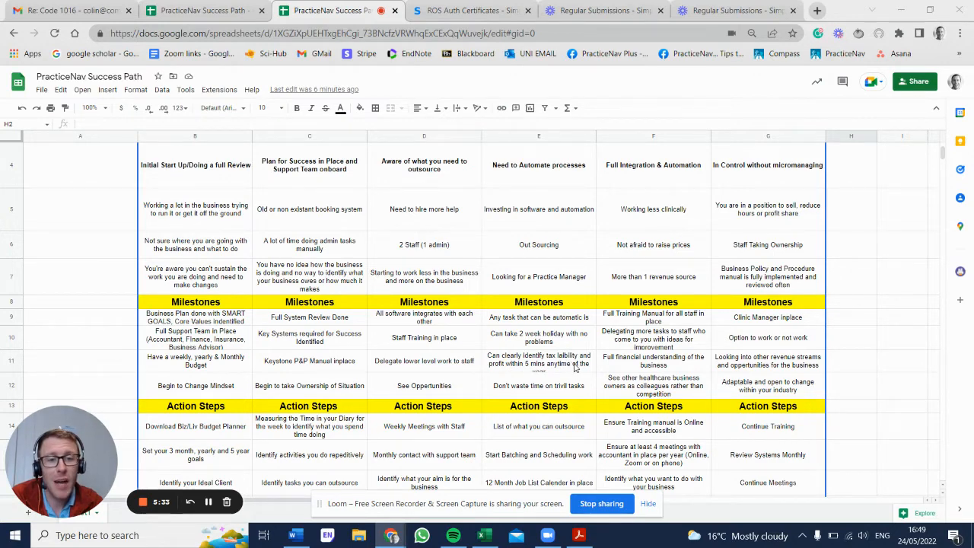
mouse_move(530, 399)
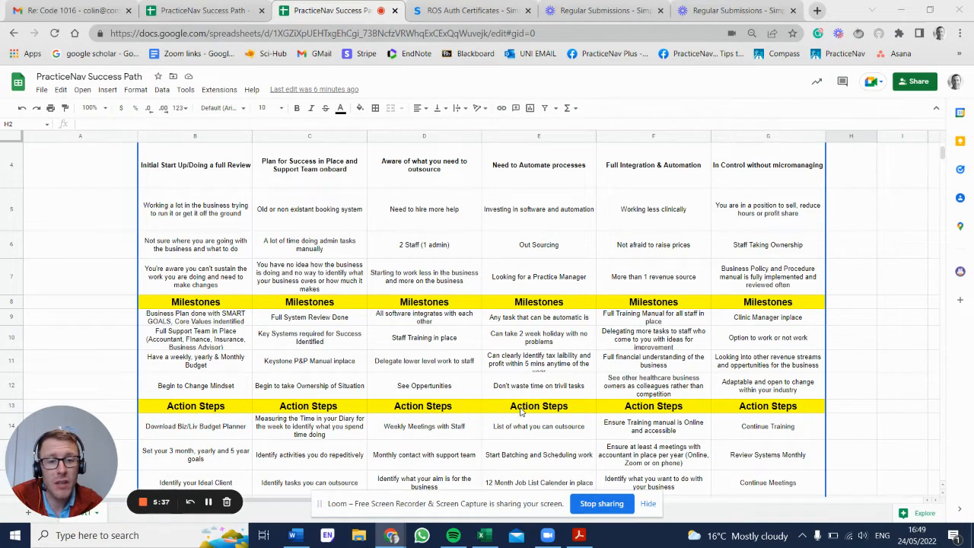
scroll("down", 3)
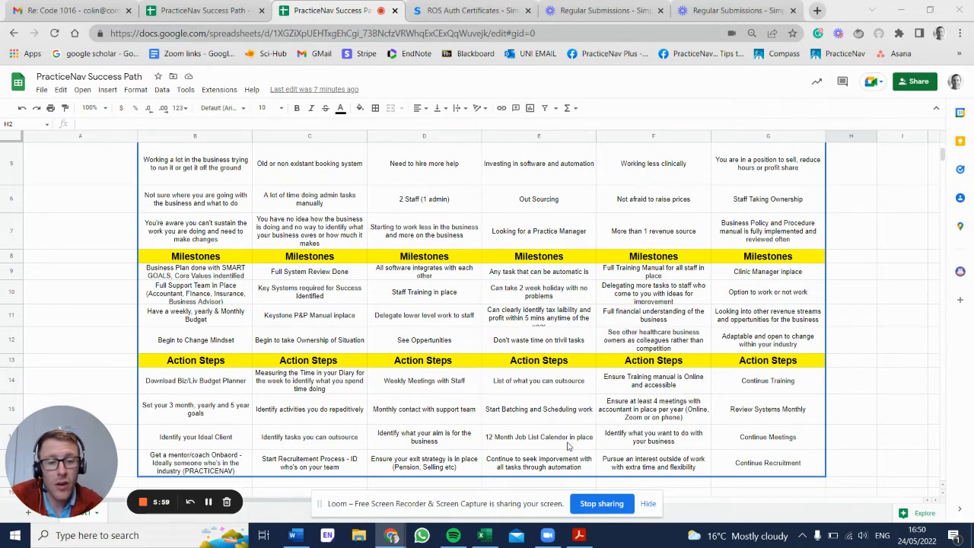
mouse_move(534, 478)
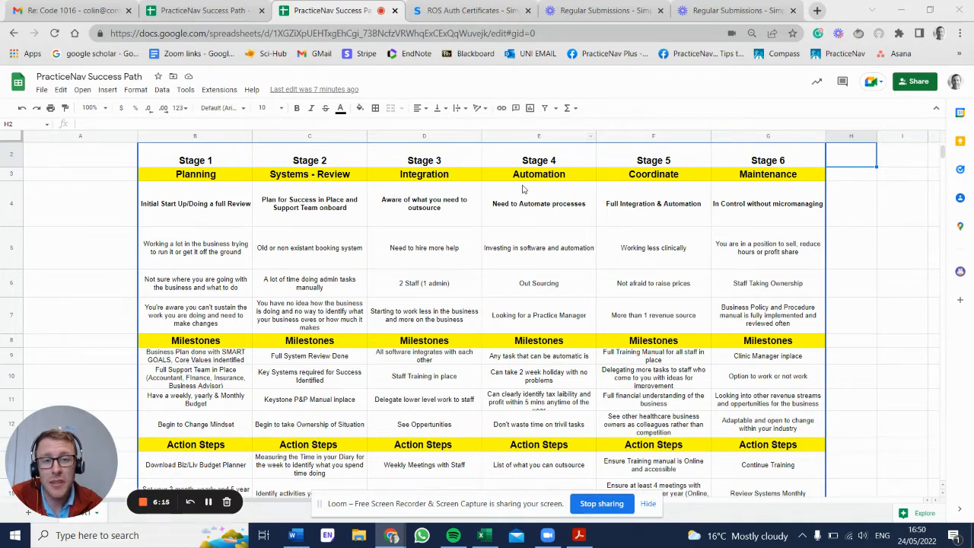
mouse_move(578, 200)
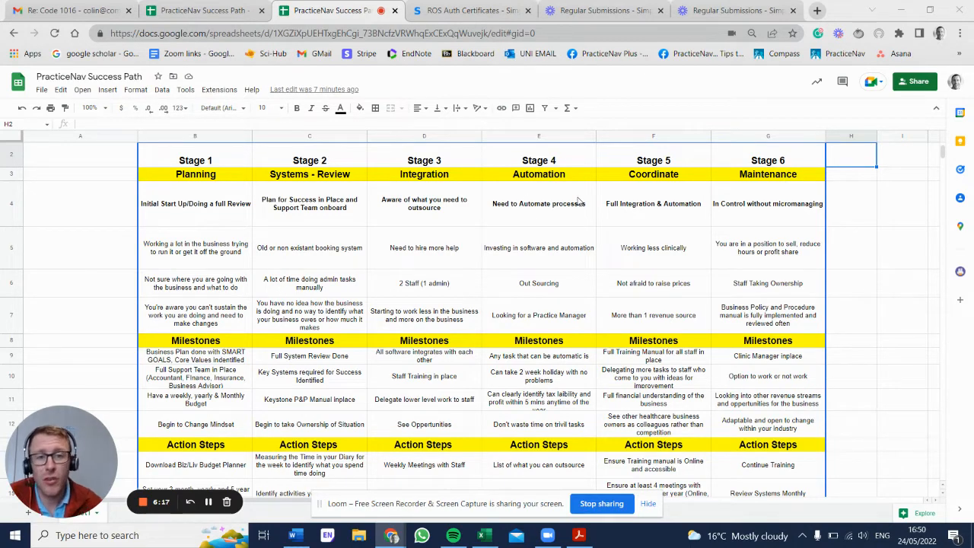
mouse_move(548, 310)
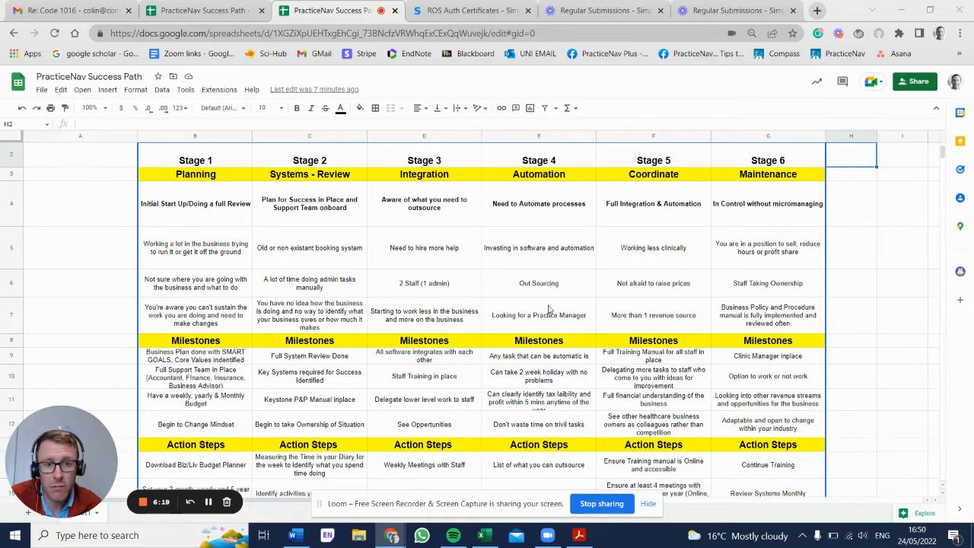
mouse_move(207, 256)
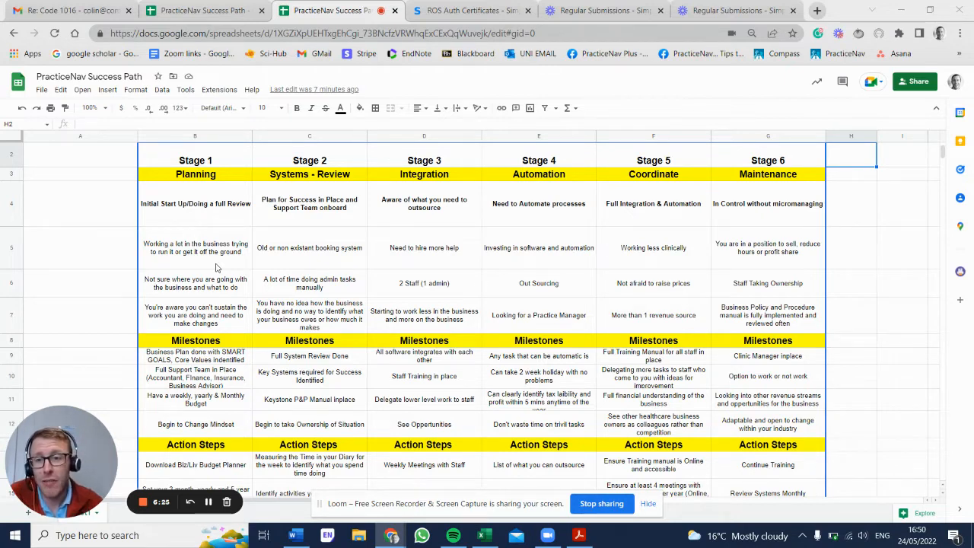
mouse_move(520, 282)
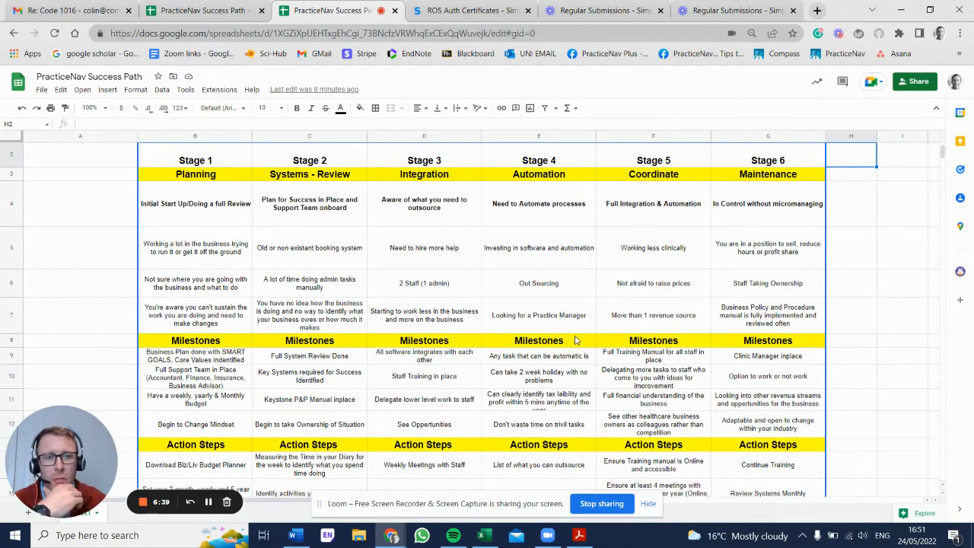
mouse_move(555, 272)
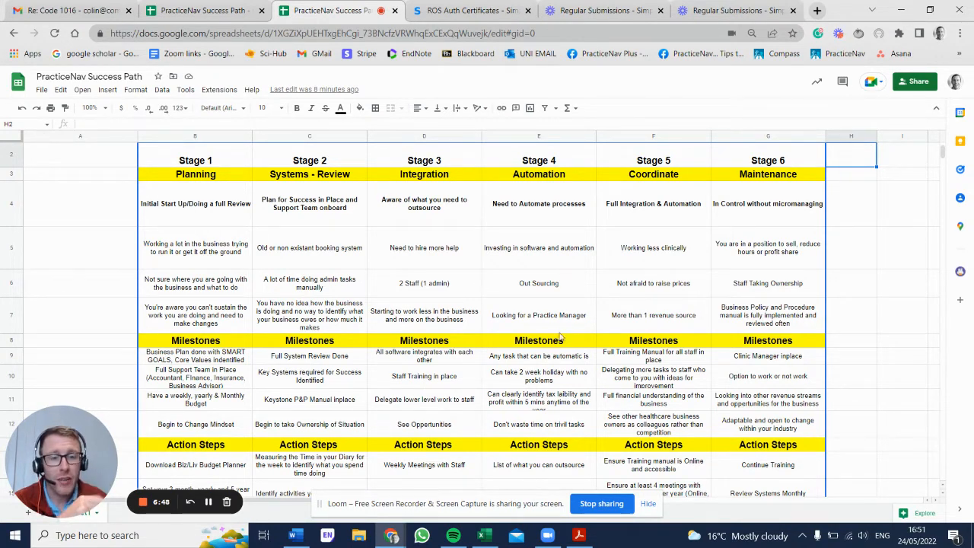
scroll("down", 3)
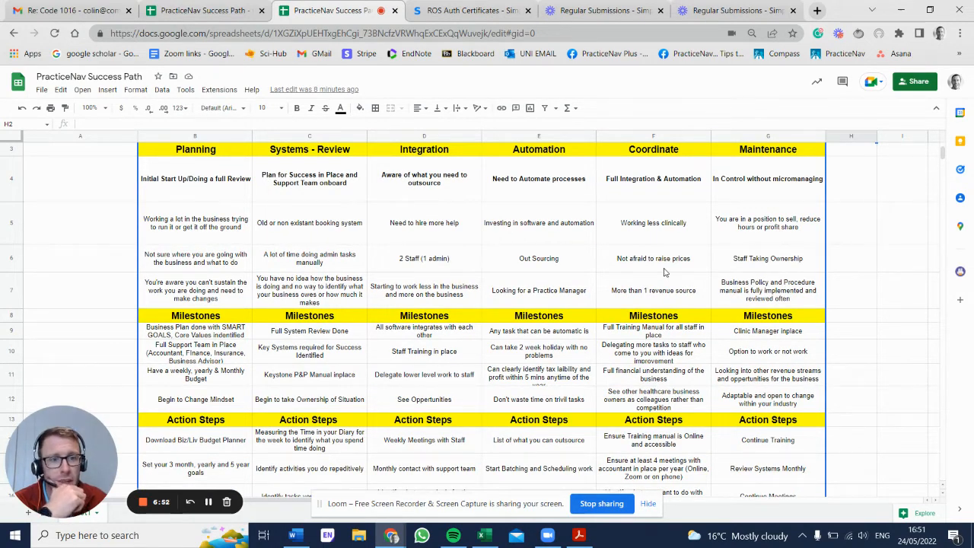
mouse_move(646, 236)
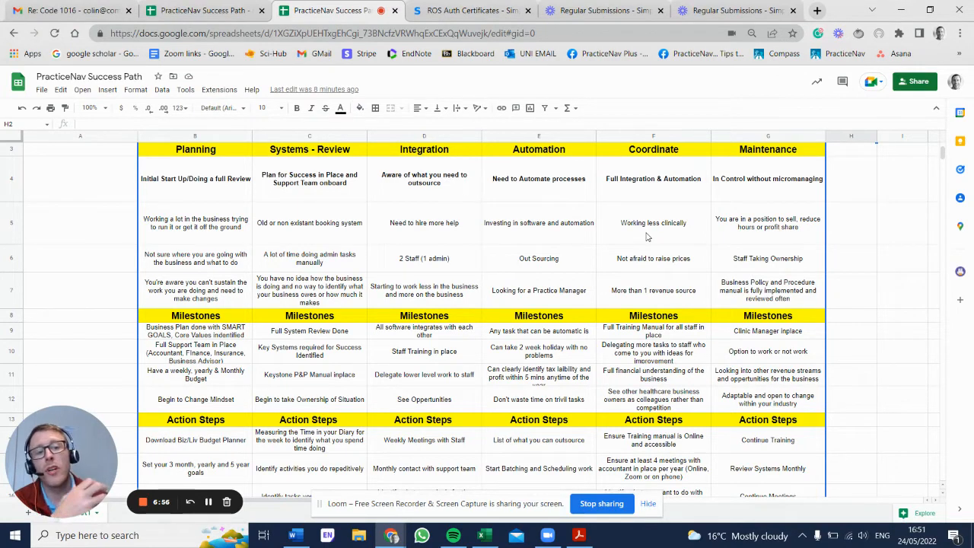
left_click(653, 222)
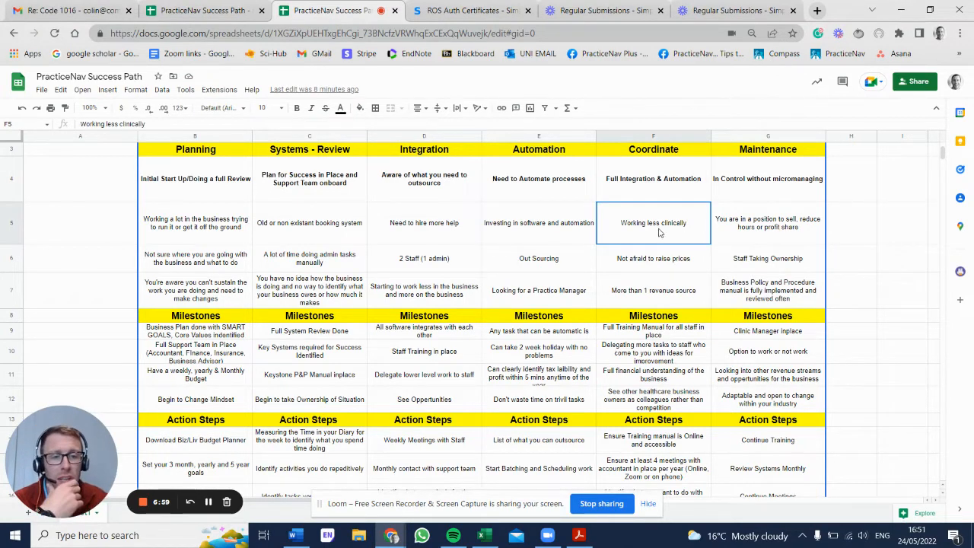
mouse_move(671, 224)
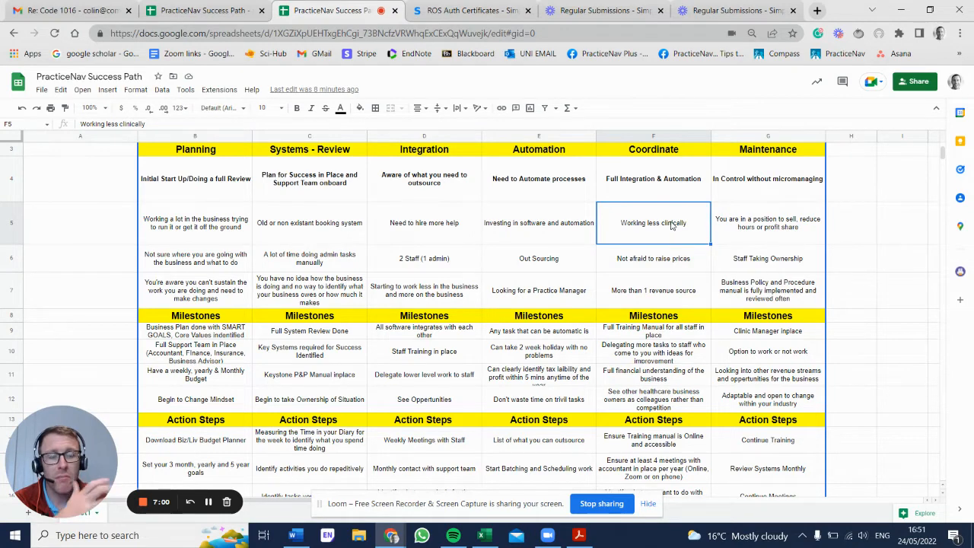
left_click(653, 258)
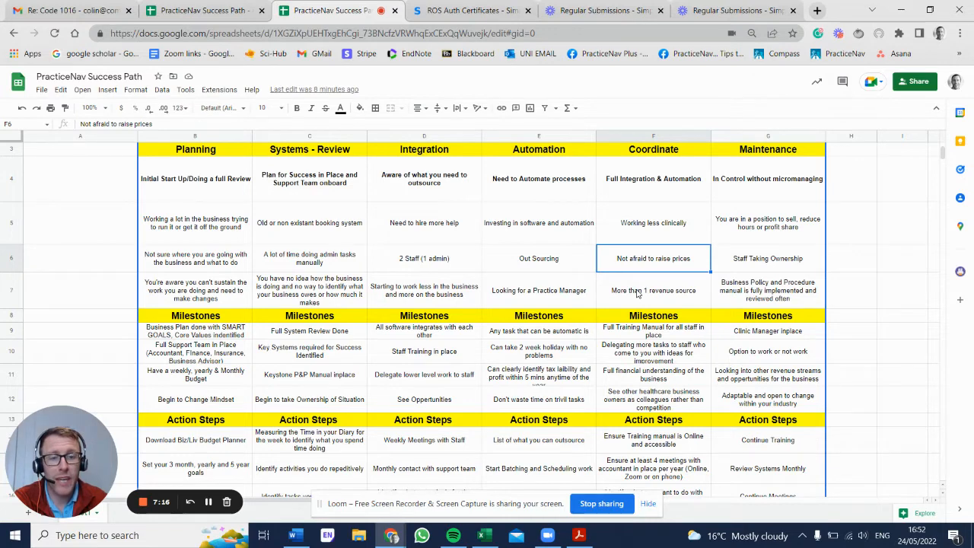
mouse_move(651, 303)
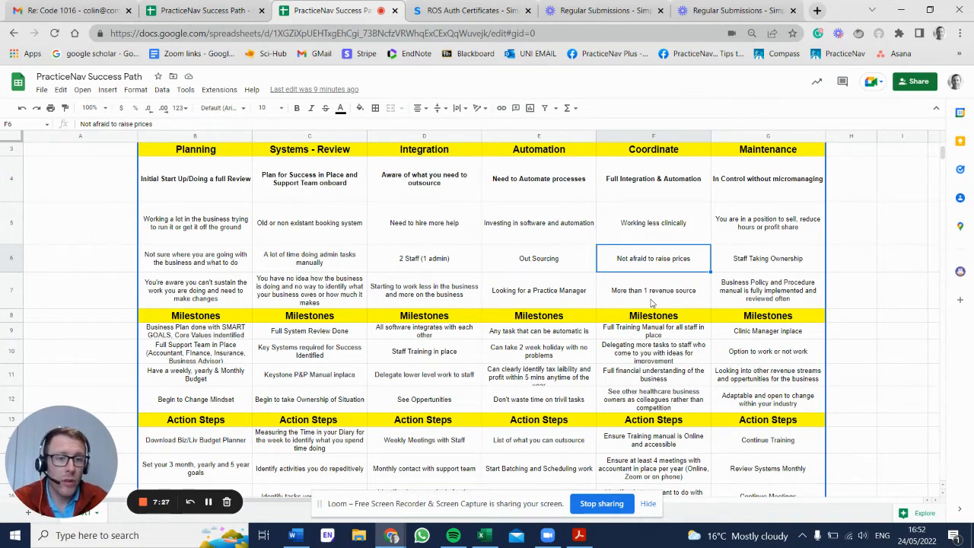
scroll("down", 3)
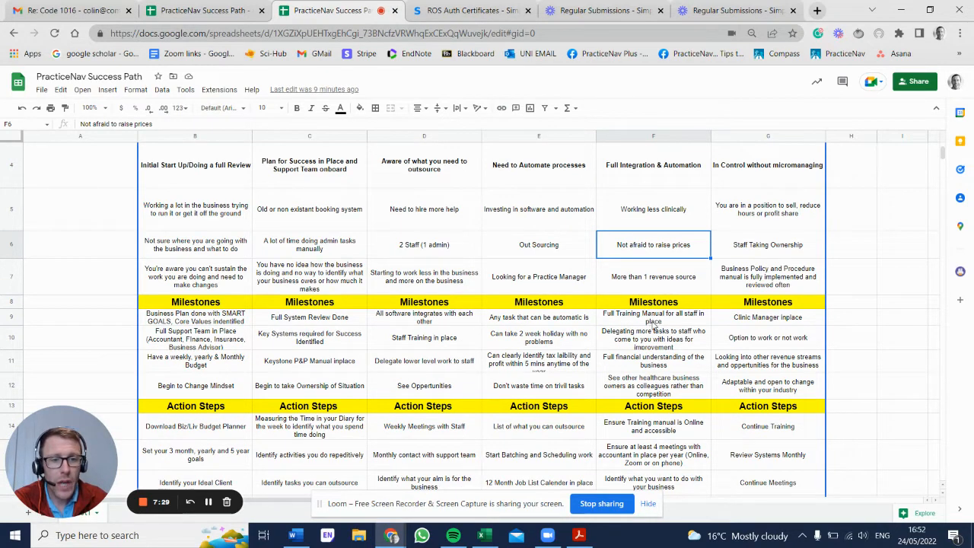
left_click(653, 316)
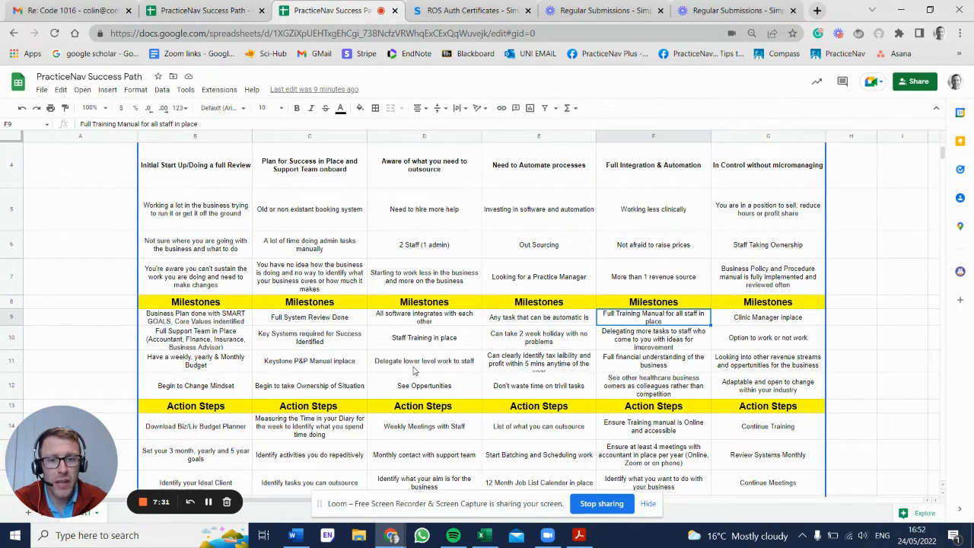
left_click(309, 359)
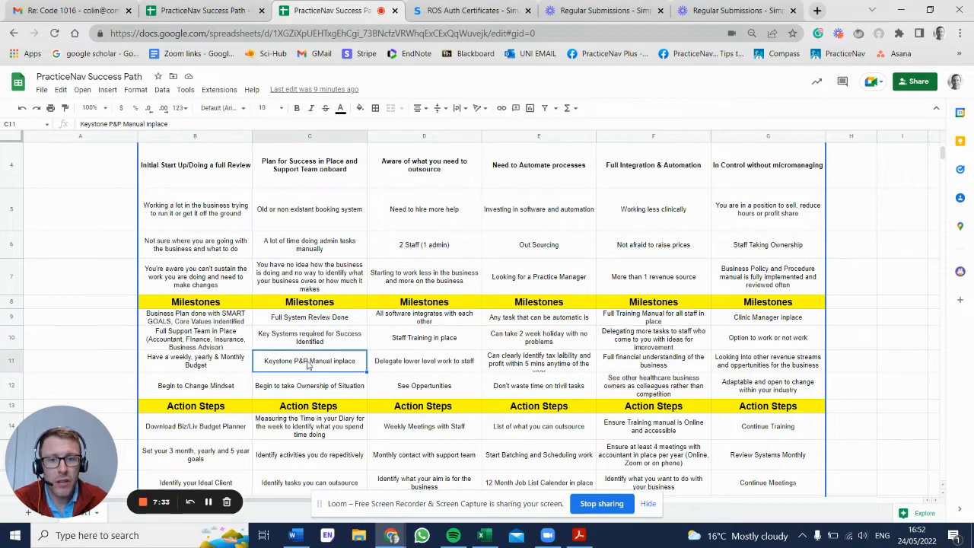
mouse_move(646, 348)
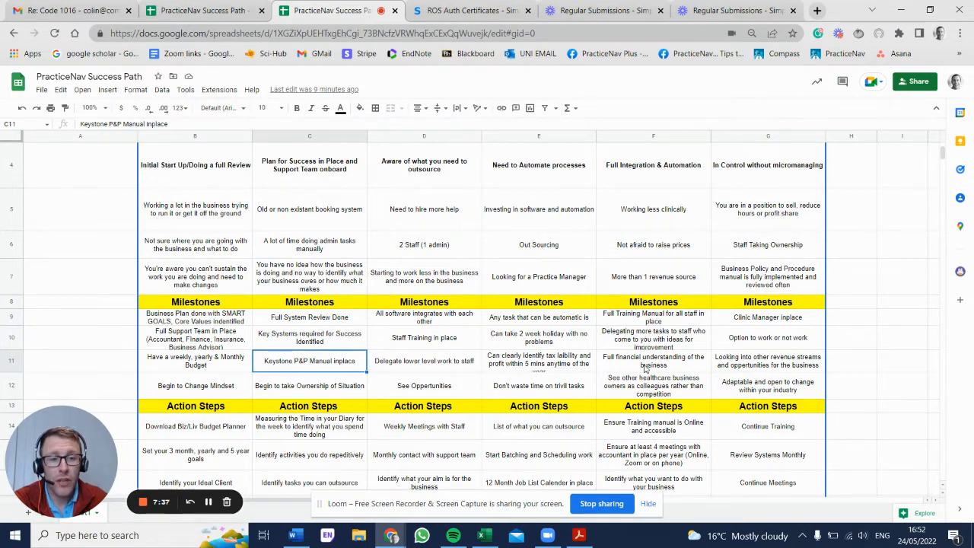
left_click(653, 361)
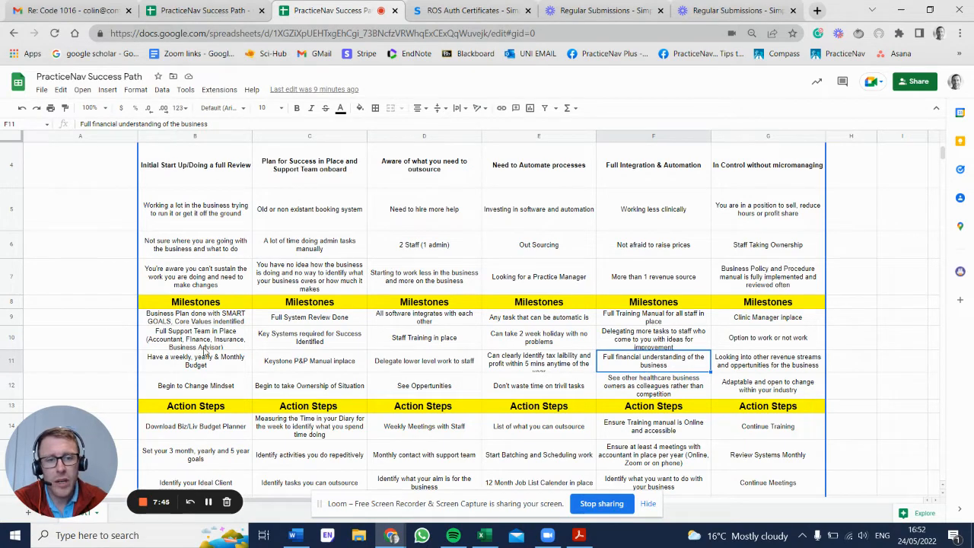
mouse_move(733, 354)
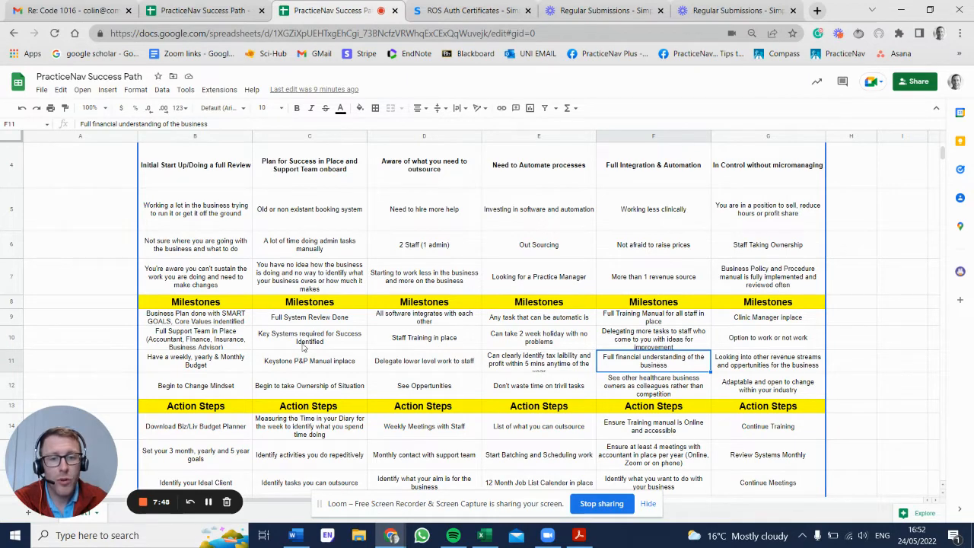
mouse_move(189, 336)
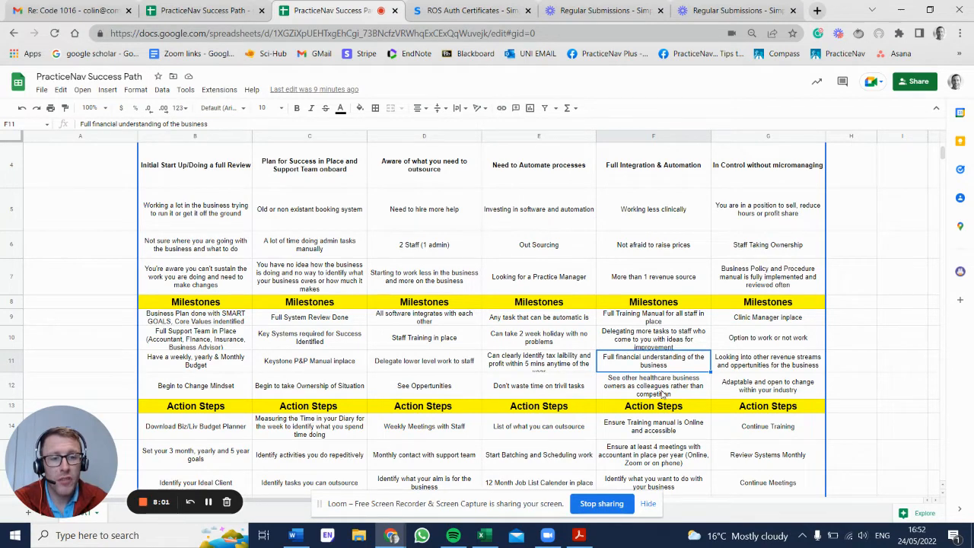
mouse_move(660, 396)
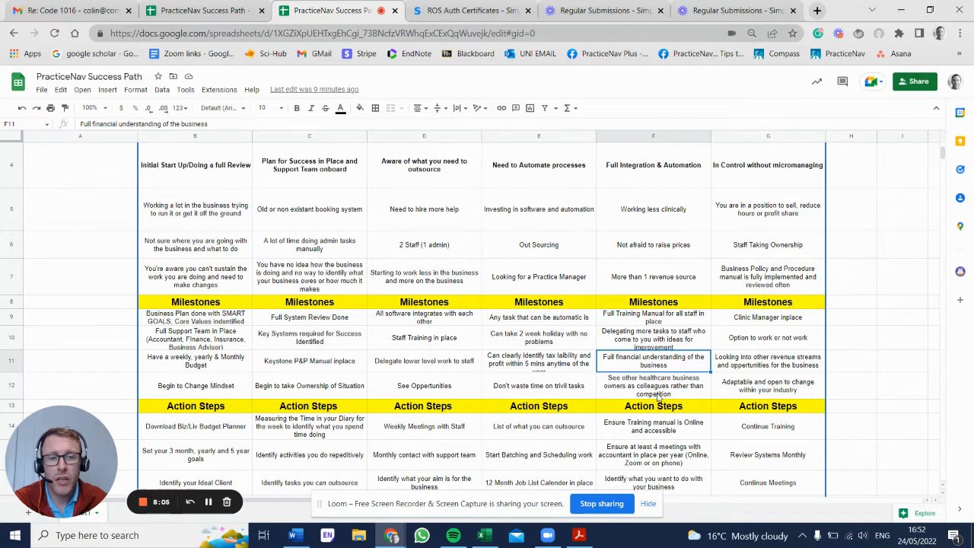
right_click(653, 385)
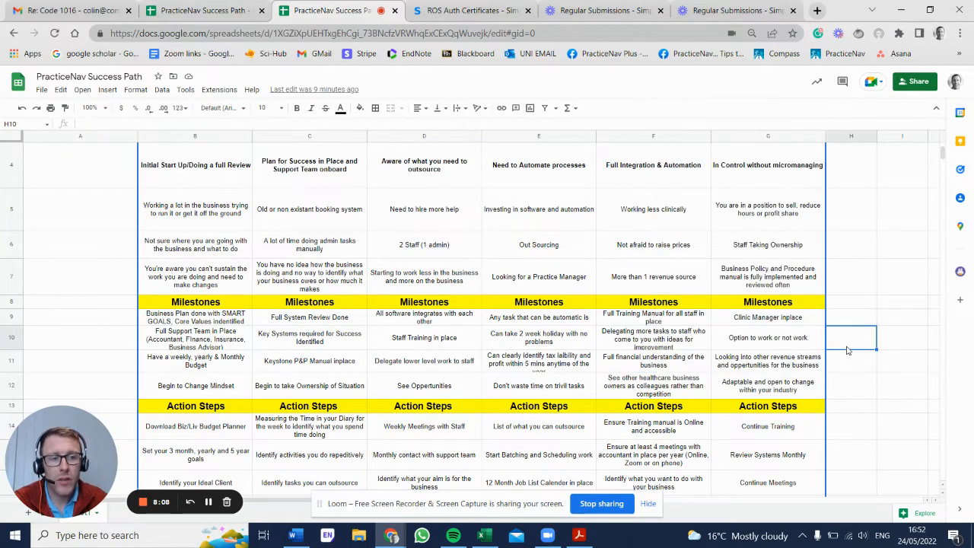
left_click(653, 386)
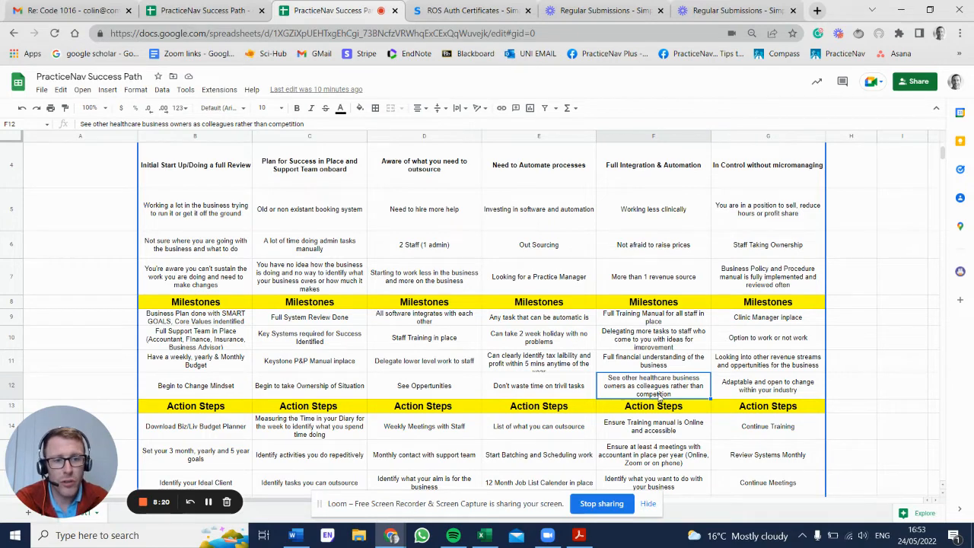
Step: Scroll down to show all four Full Integration action steps, including yearly accountant meetings
scroll("down", 3)
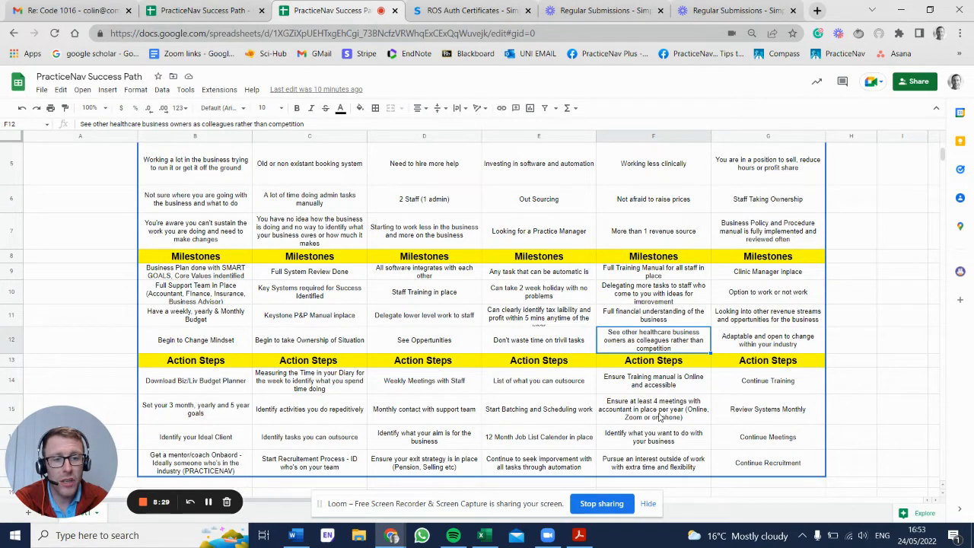
mouse_move(668, 443)
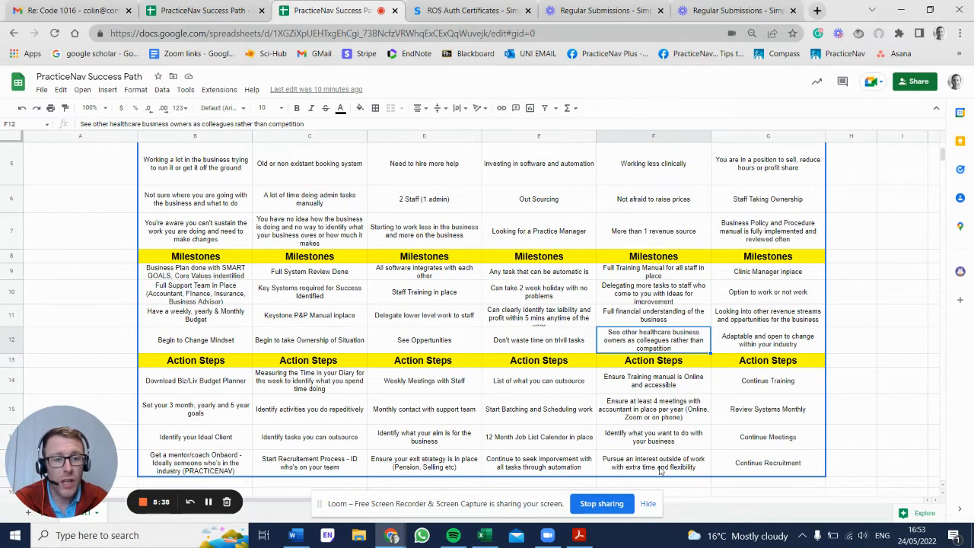
mouse_move(684, 473)
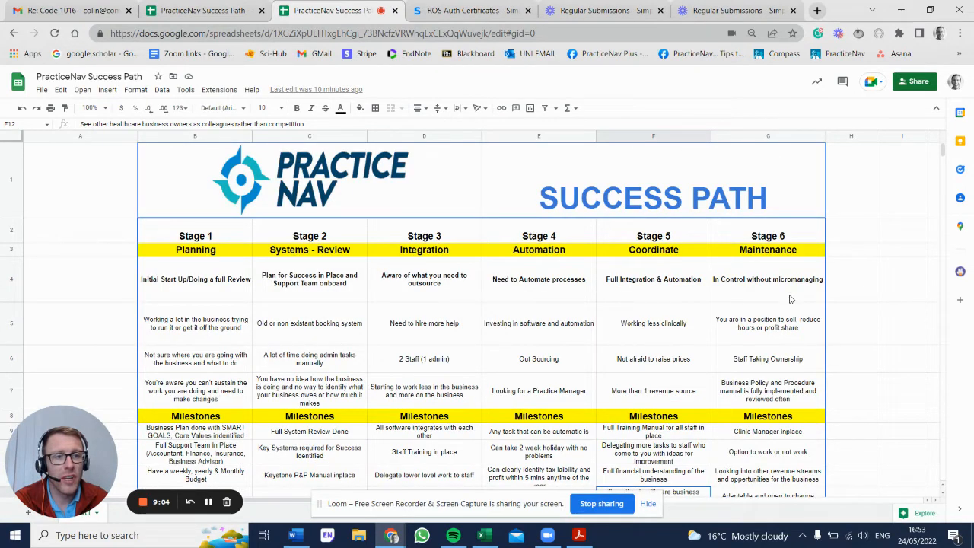
mouse_move(774, 254)
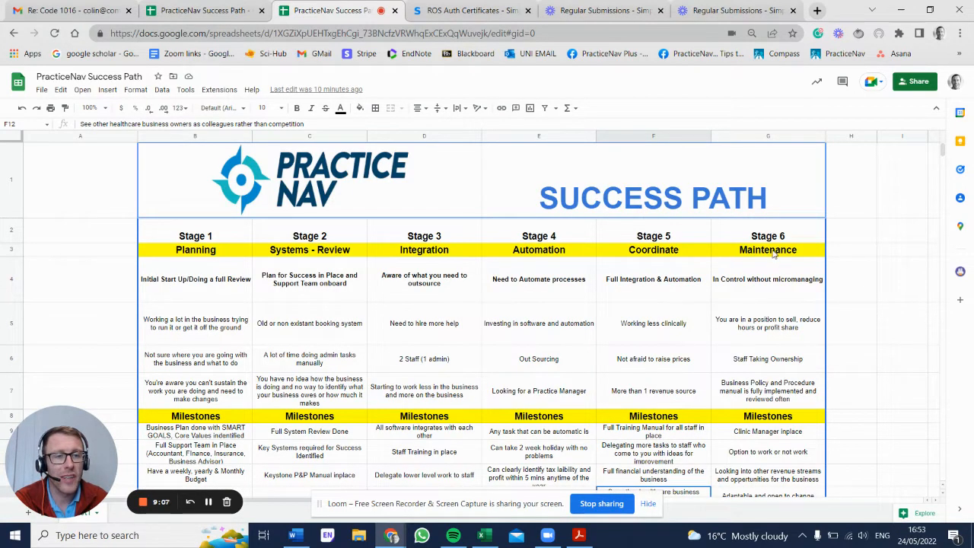
mouse_move(784, 271)
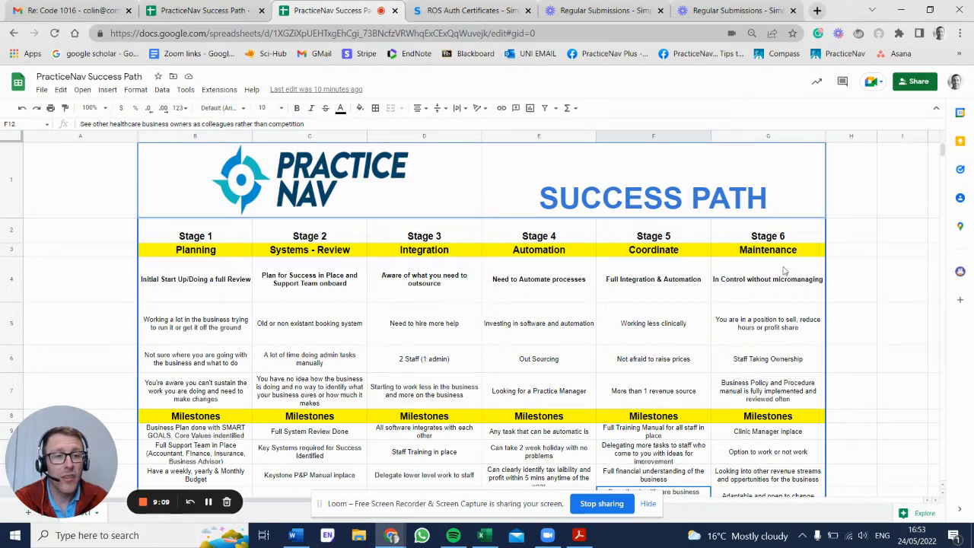
mouse_move(772, 244)
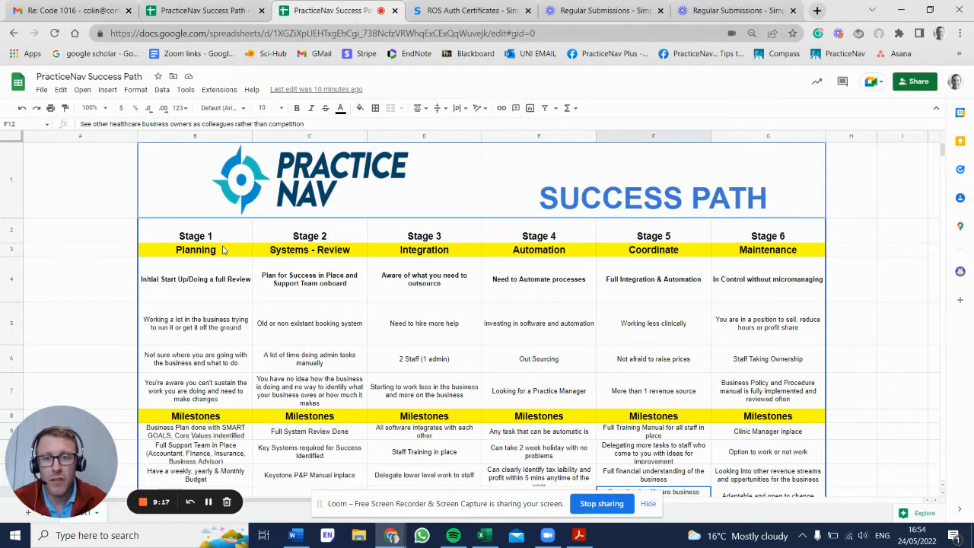
mouse_move(796, 261)
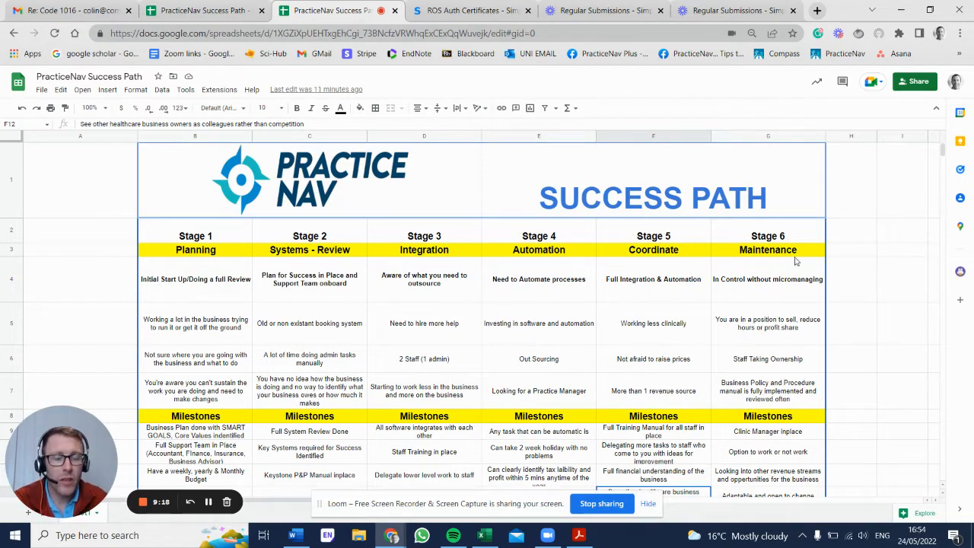
mouse_move(766, 268)
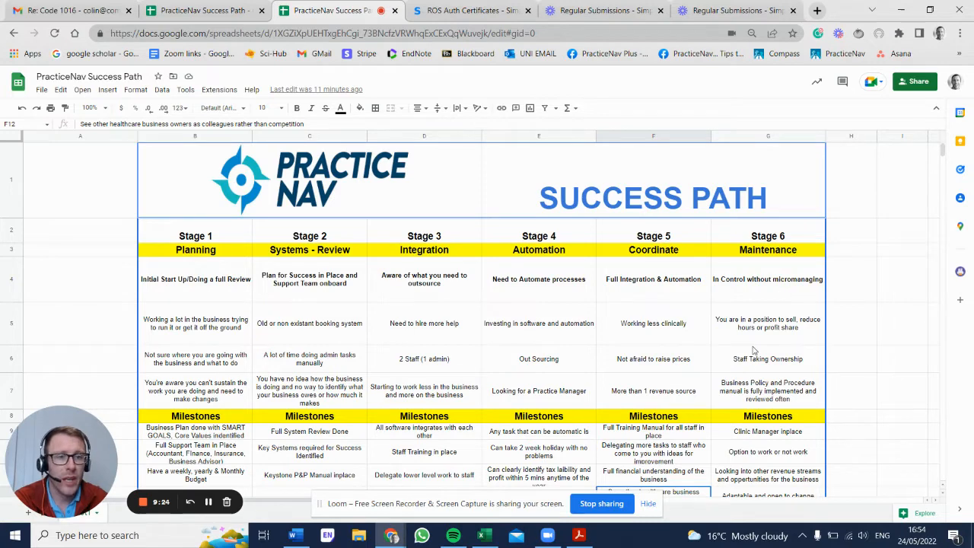
Step: Scroll down to rows 3–14, showing the Maintenance stage's challenges and milestones
scroll("down", 3)
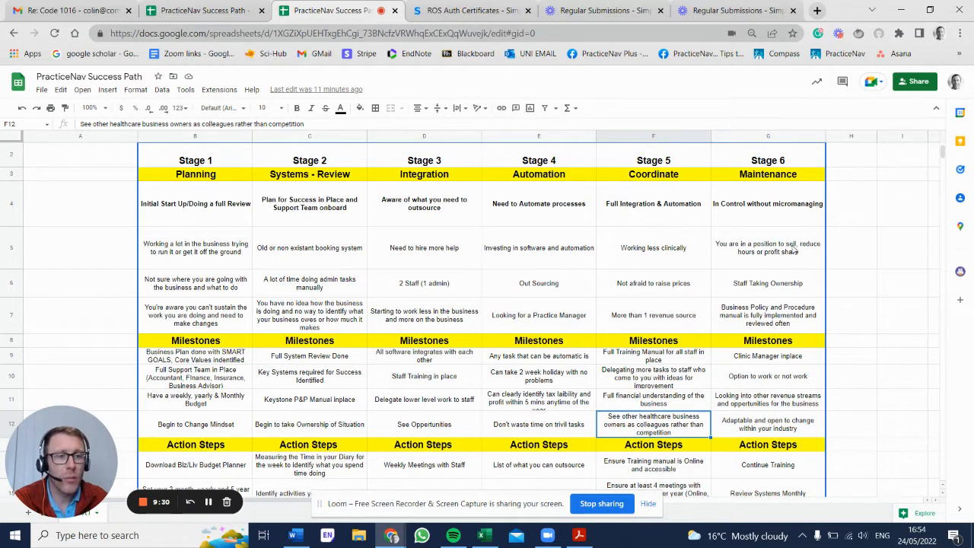
mouse_move(745, 294)
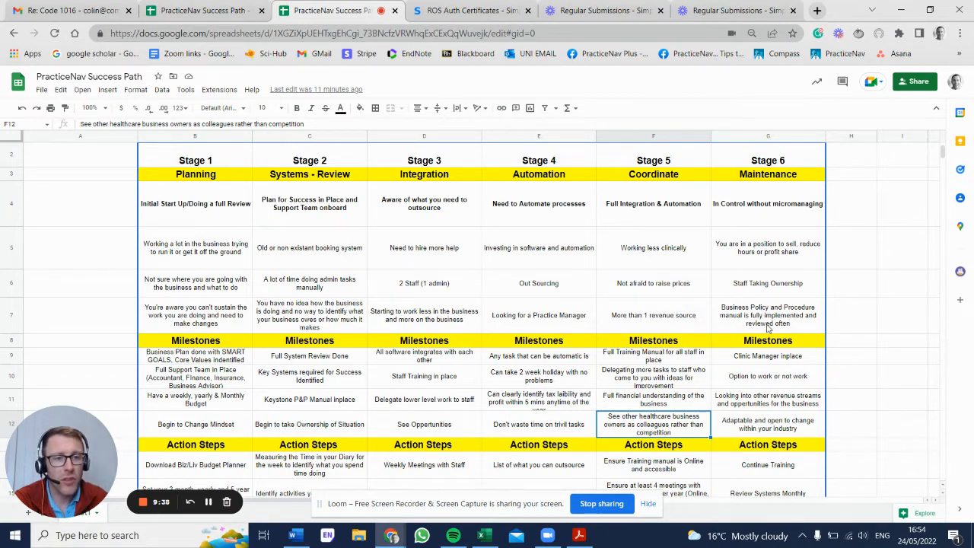
mouse_move(793, 374)
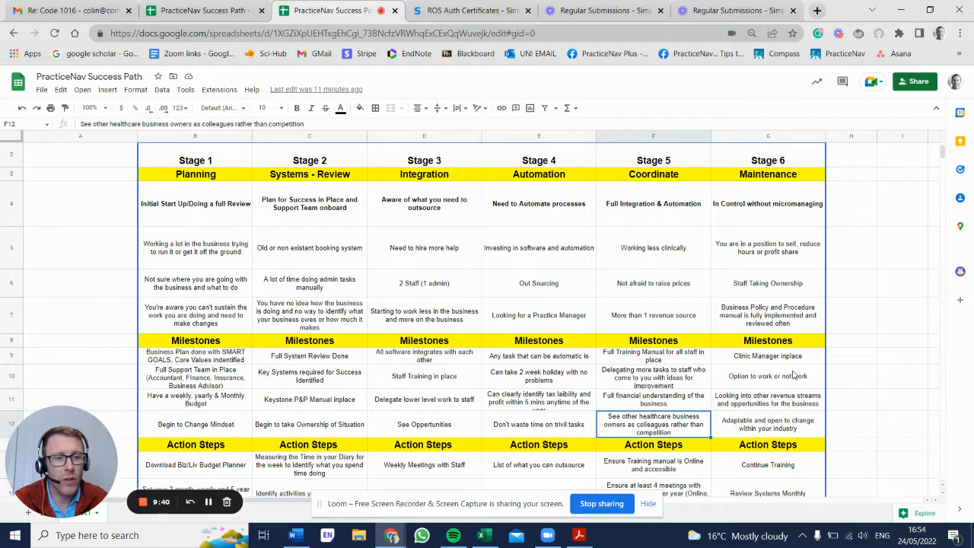
scroll("down", 3)
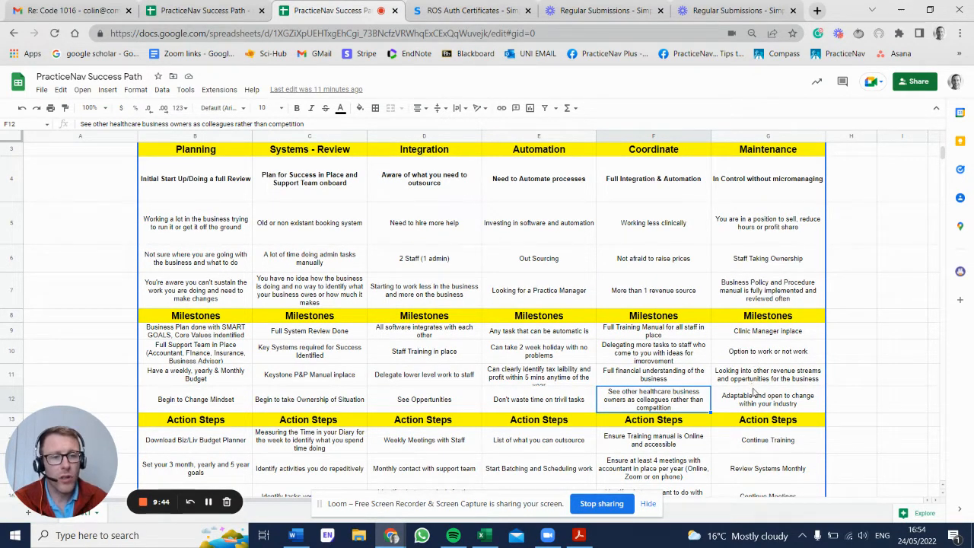
Step: Scroll to Stage 6 and select cell G12, its milestone about adaptability
scroll("down", 3)
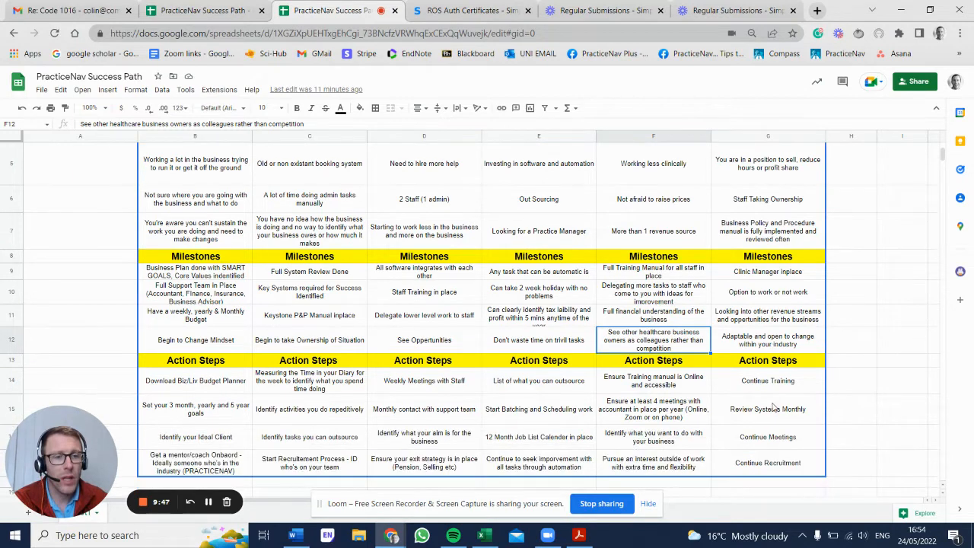
mouse_move(783, 355)
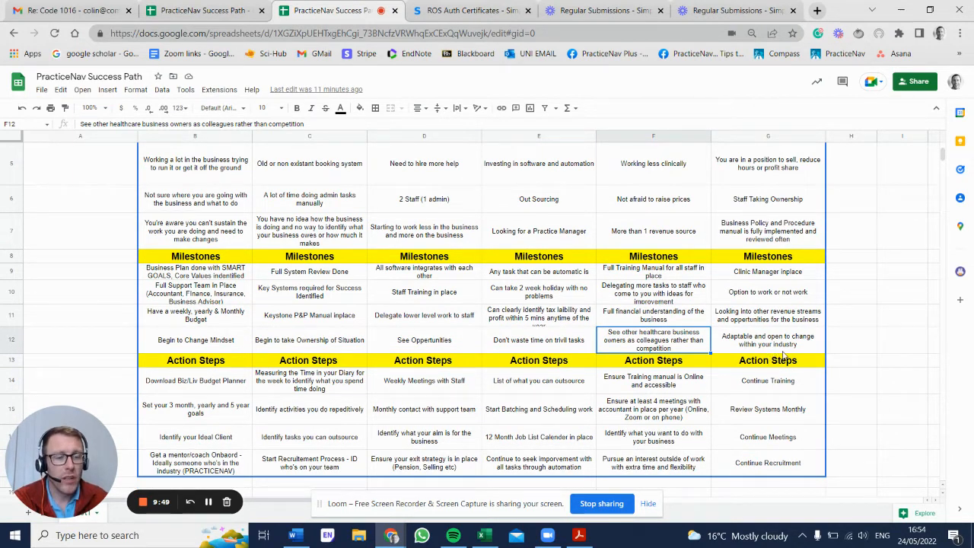
left_click(768, 339)
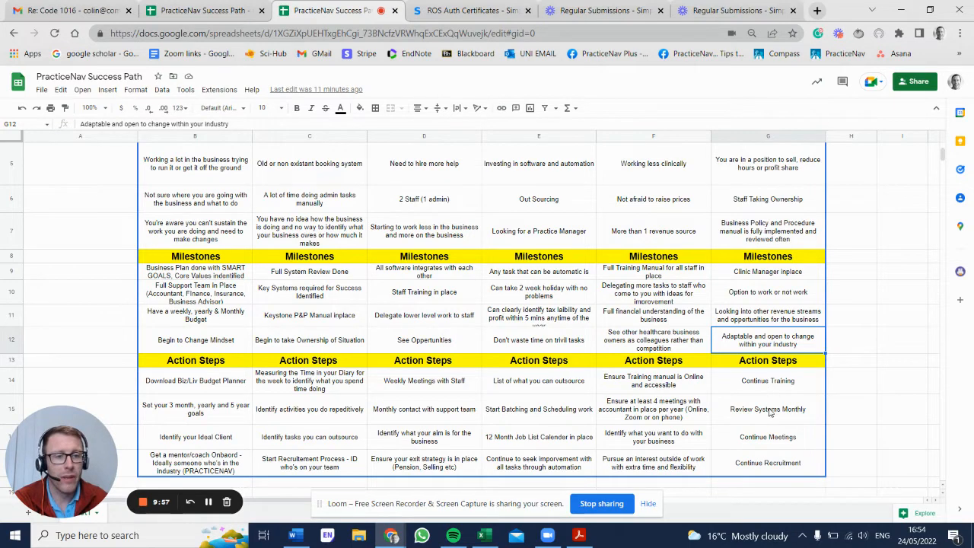
mouse_move(757, 450)
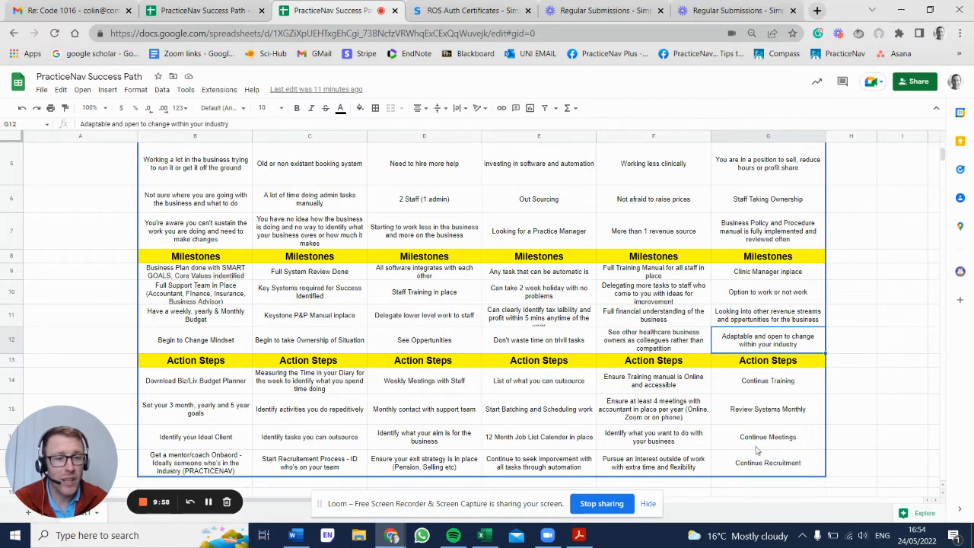
mouse_move(768, 420)
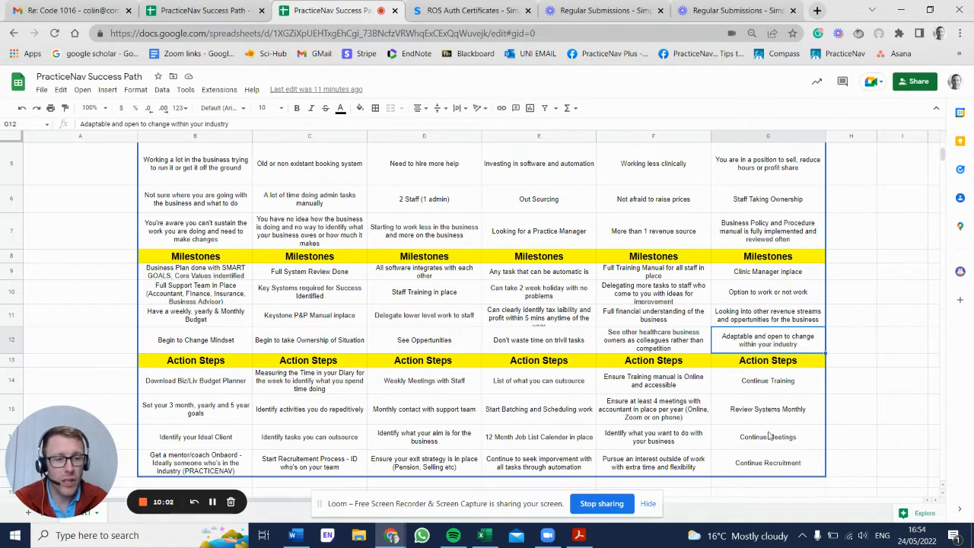
mouse_move(788, 470)
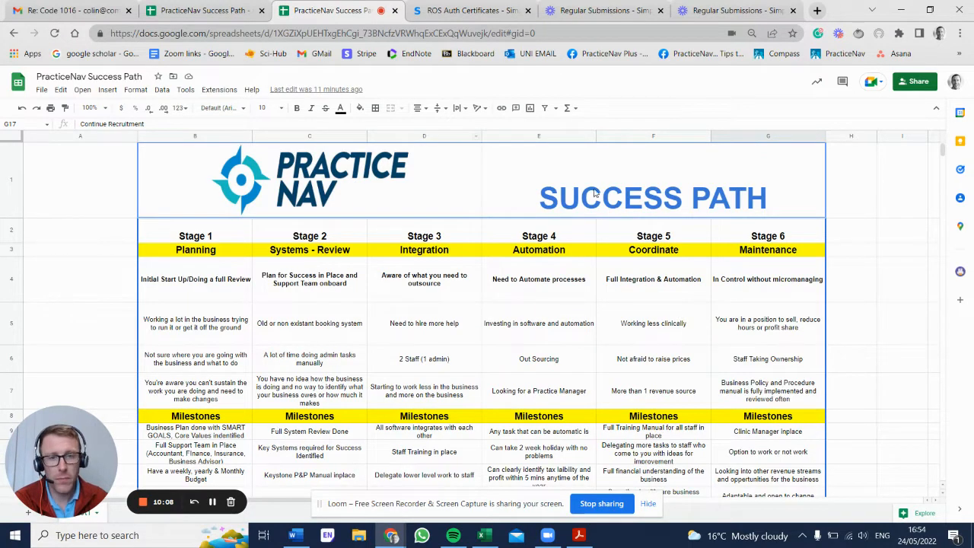
mouse_move(340, 273)
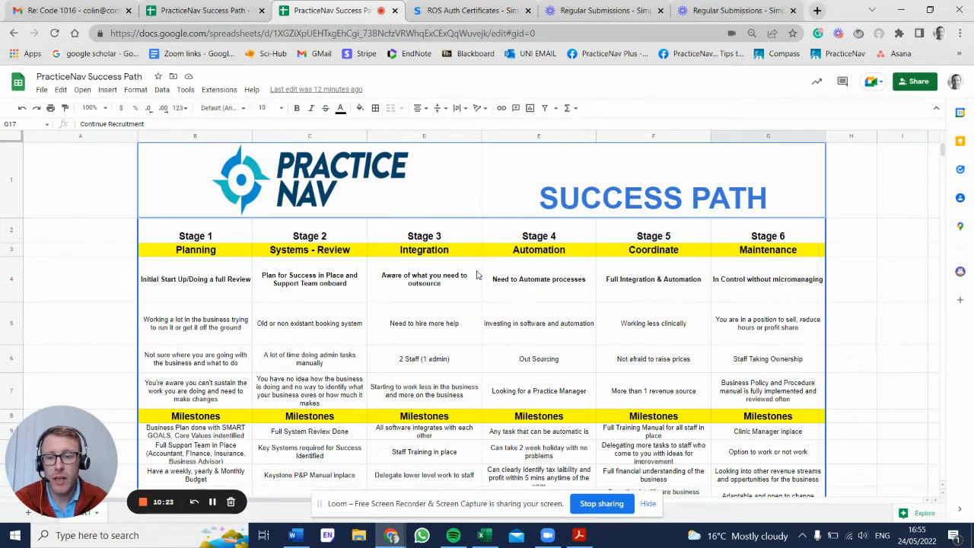
mouse_move(358, 319)
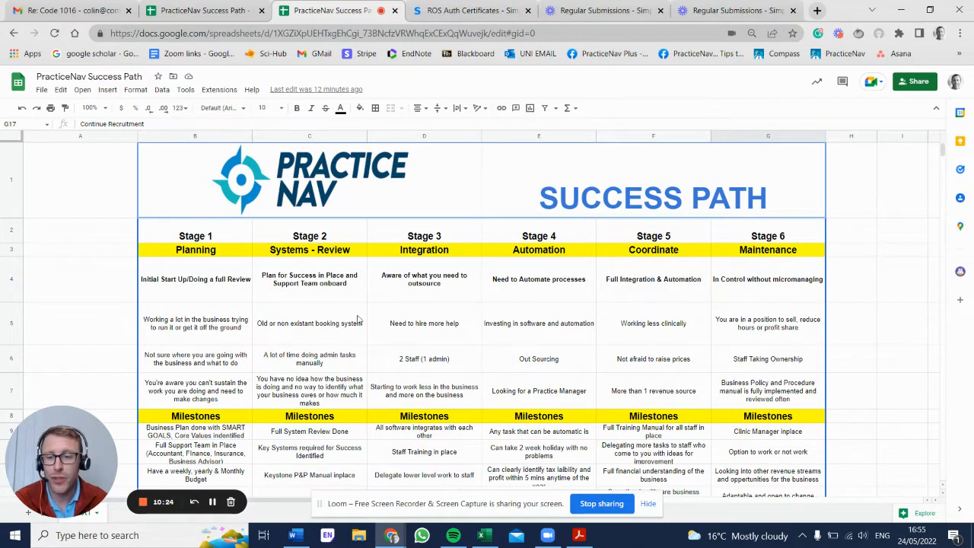